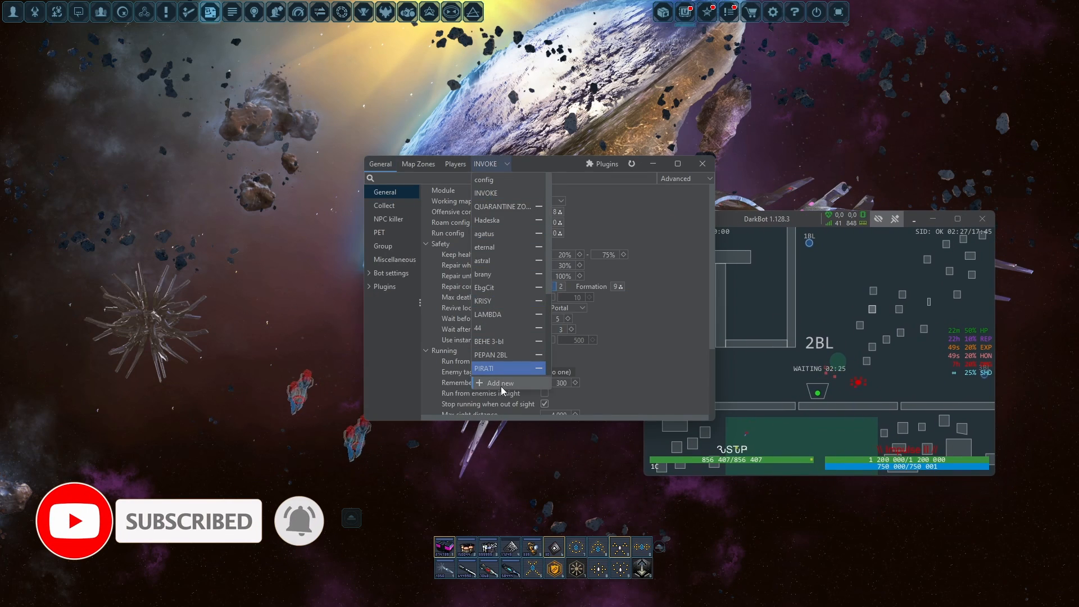
- Create a new bot config from the empty defaults and make it active
{"action": "left_click", "coordinate": [499, 382]}
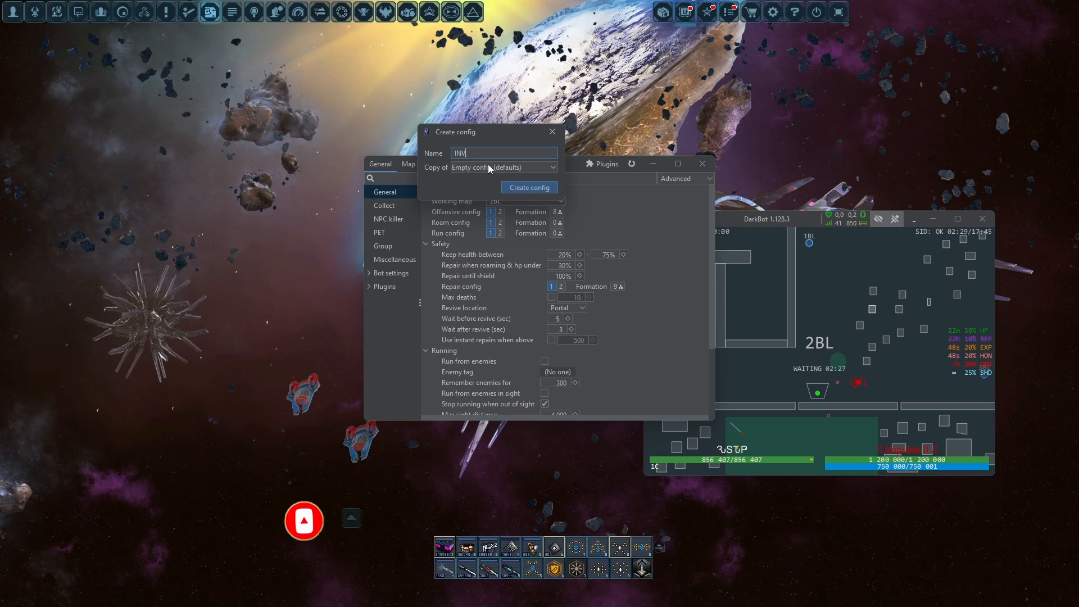
{"action": "left_click", "coordinate": [529, 187]}
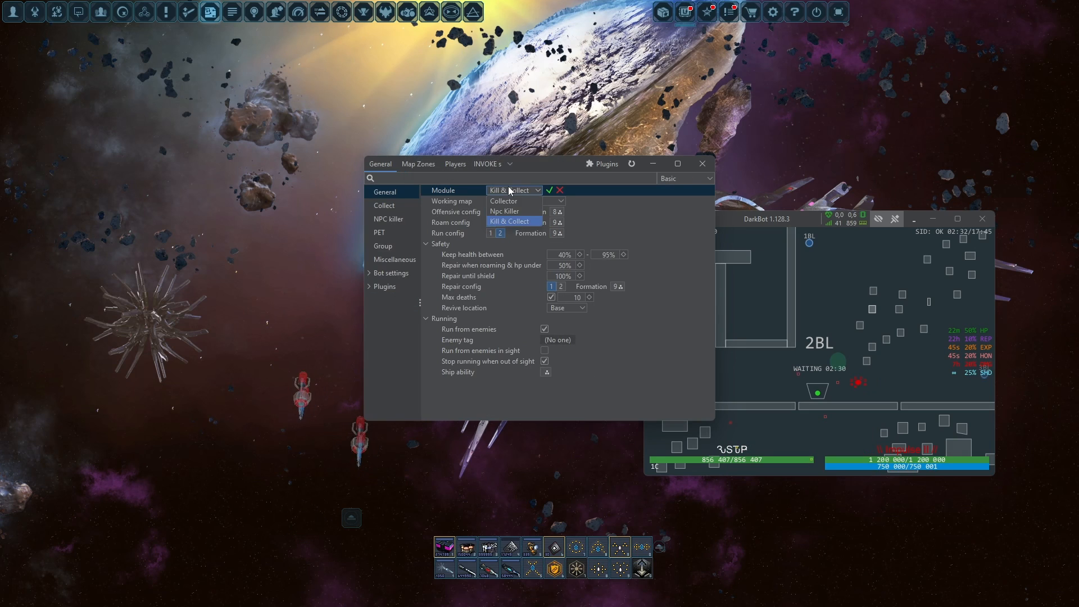
- Enable the Captcha picker, Flash patcher, DO client updater, Launch and Auto-Buy plugins
{"action": "left_click", "coordinate": [601, 163]}
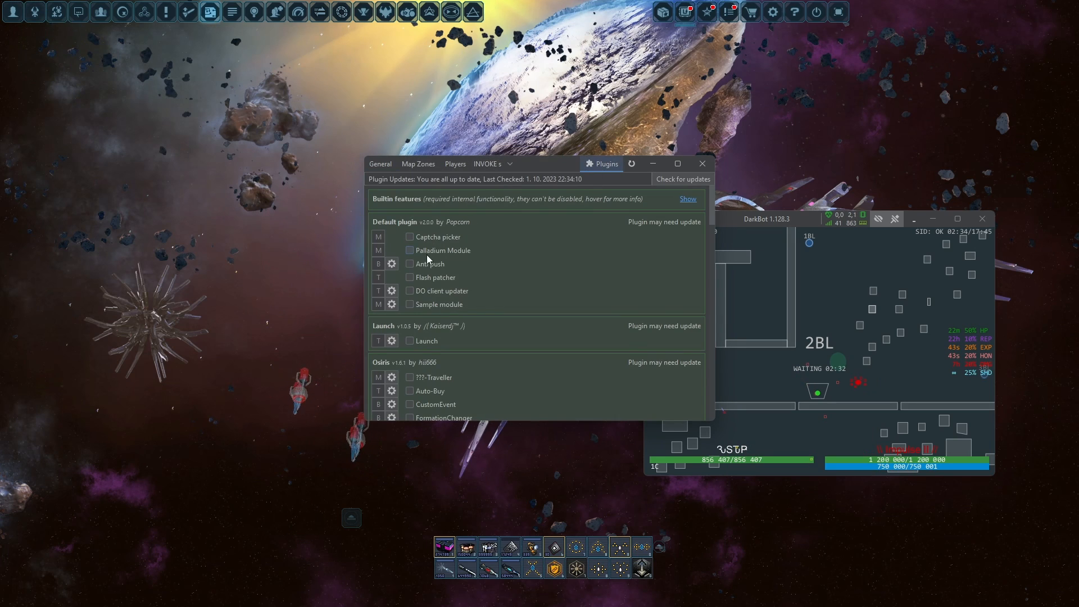
{"action": "left_click", "coordinate": [409, 237]}
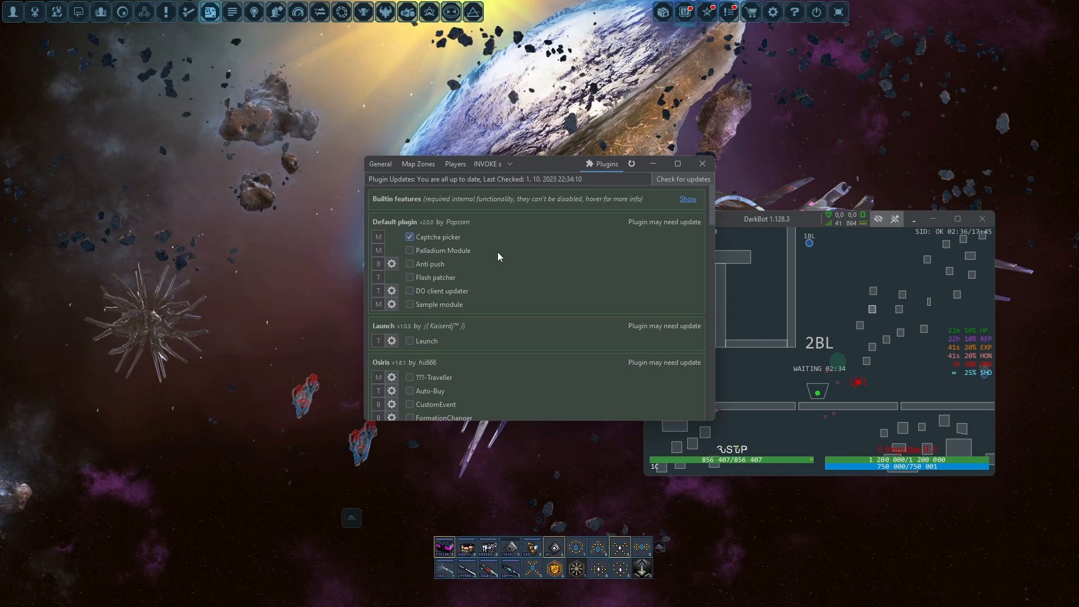
{"action": "left_click", "coordinate": [409, 290]}
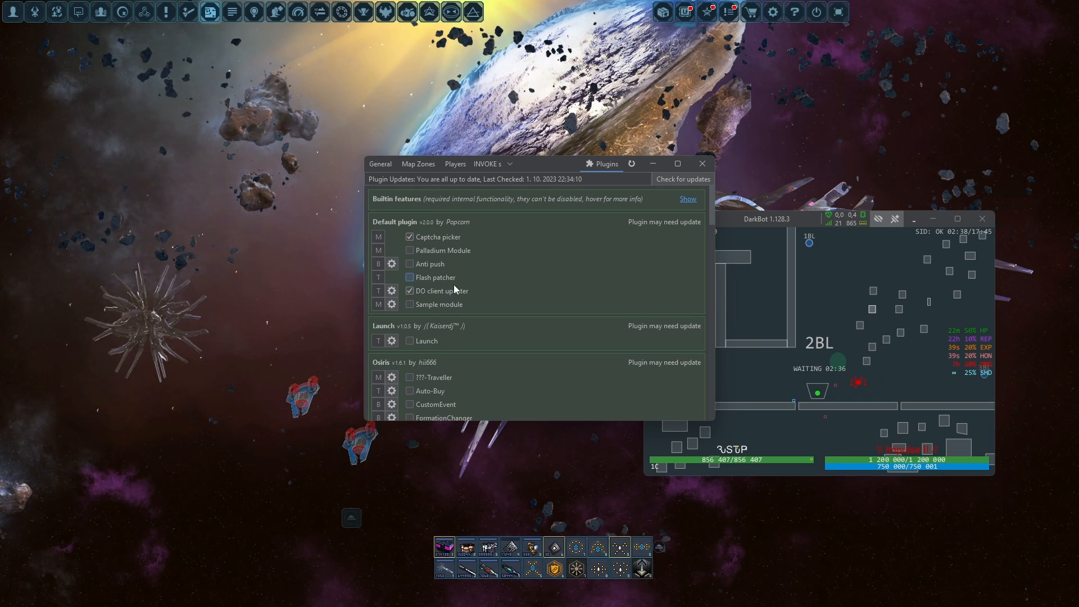
{"action": "scroll", "scroll_direction": "down", "scroll_amount": 3}
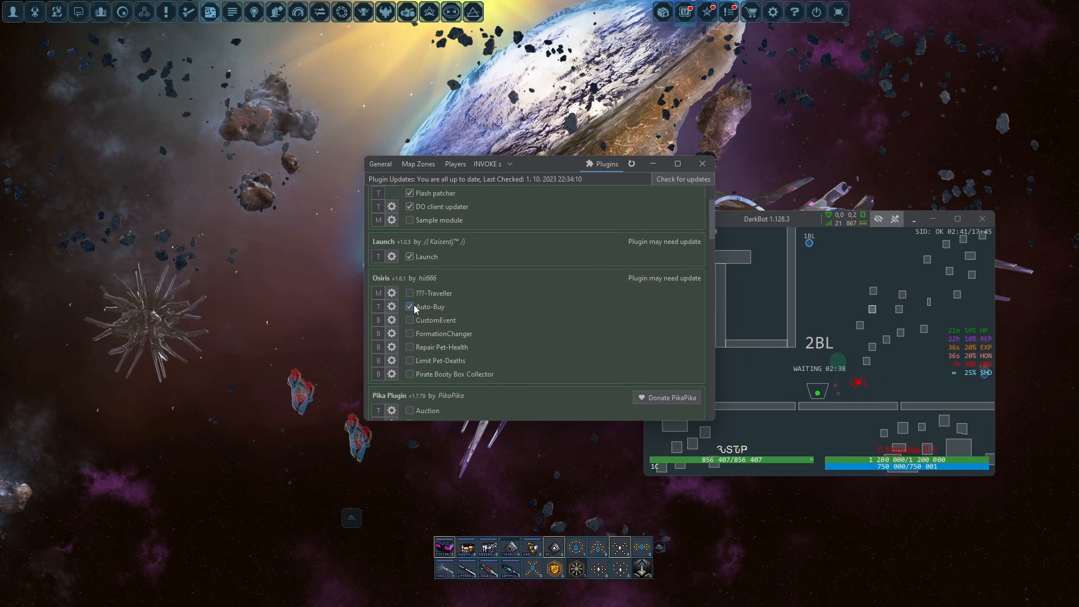
- In Auto-Buy settings, set Pet-Fuel and the DMG-B01 and DMG-B02 boosters to auto-buy
{"action": "left_click", "coordinate": [391, 305]}
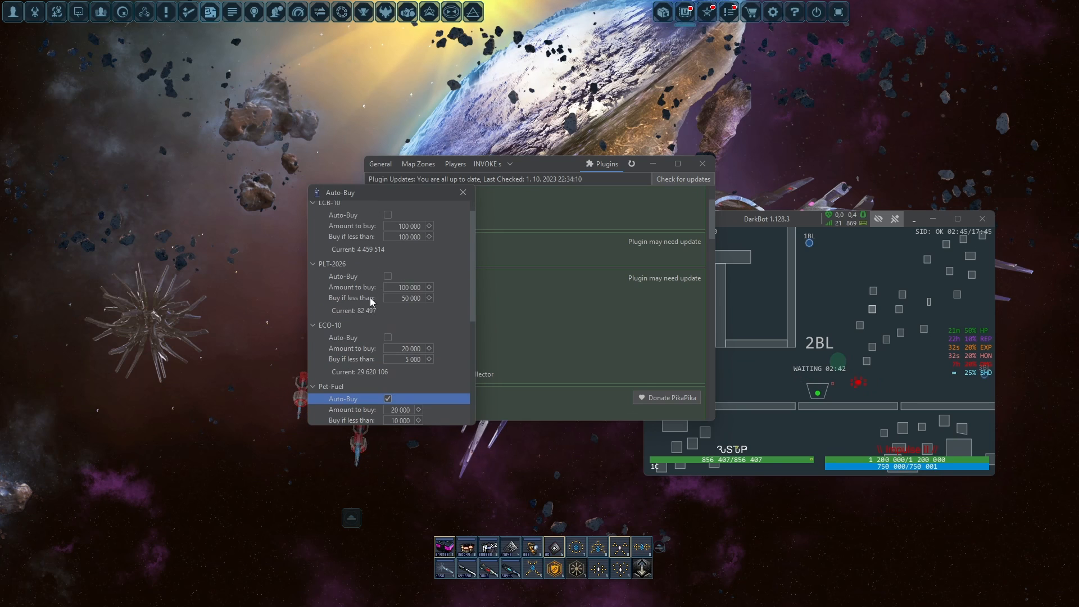
{"action": "scroll", "scroll_direction": "down", "scroll_amount": 3}
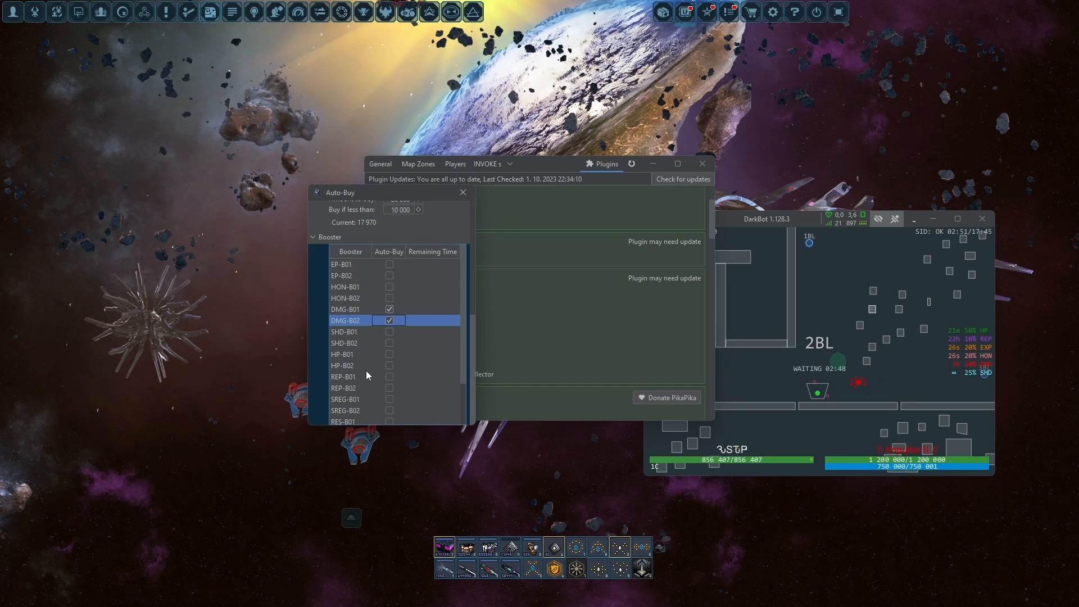
{"action": "left_click", "coordinate": [348, 365]}
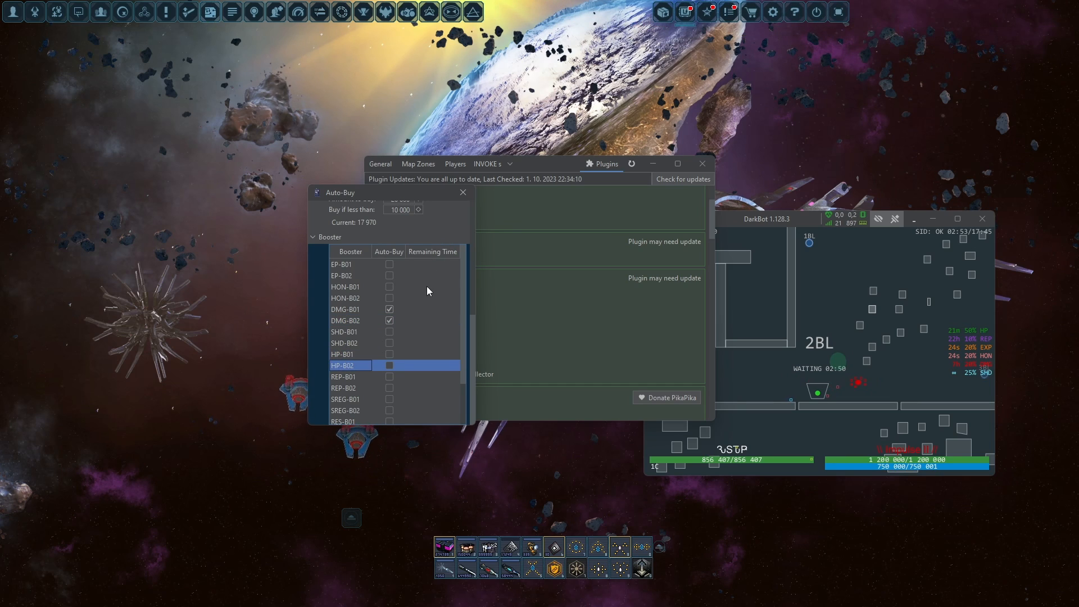
- Back in General settings, set the Kill & Collect working map to 2BL
{"action": "left_click", "coordinate": [462, 192]}
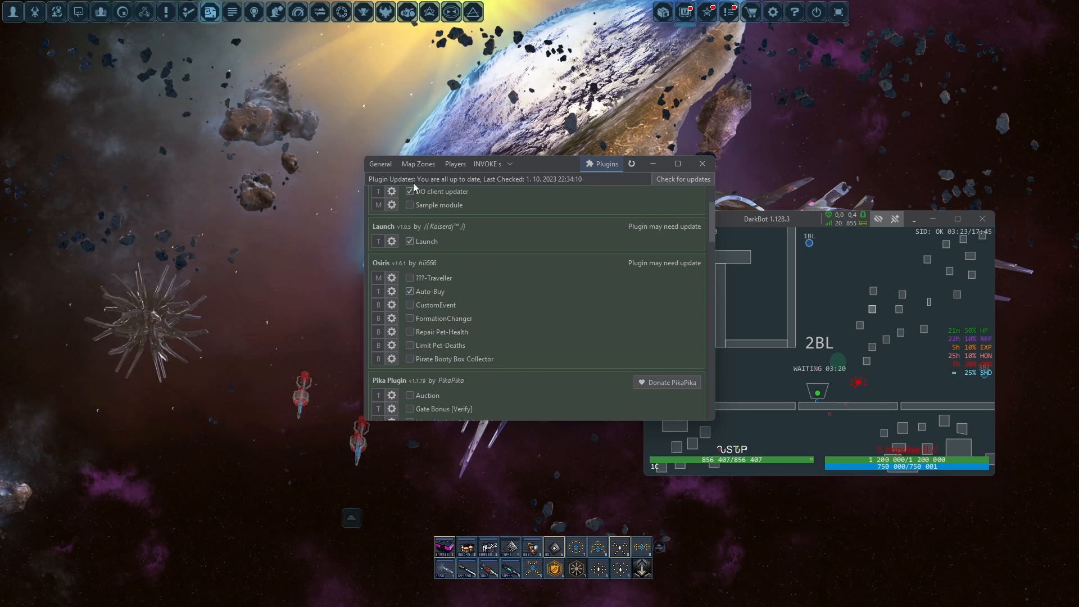
{"action": "left_click", "coordinate": [380, 164]}
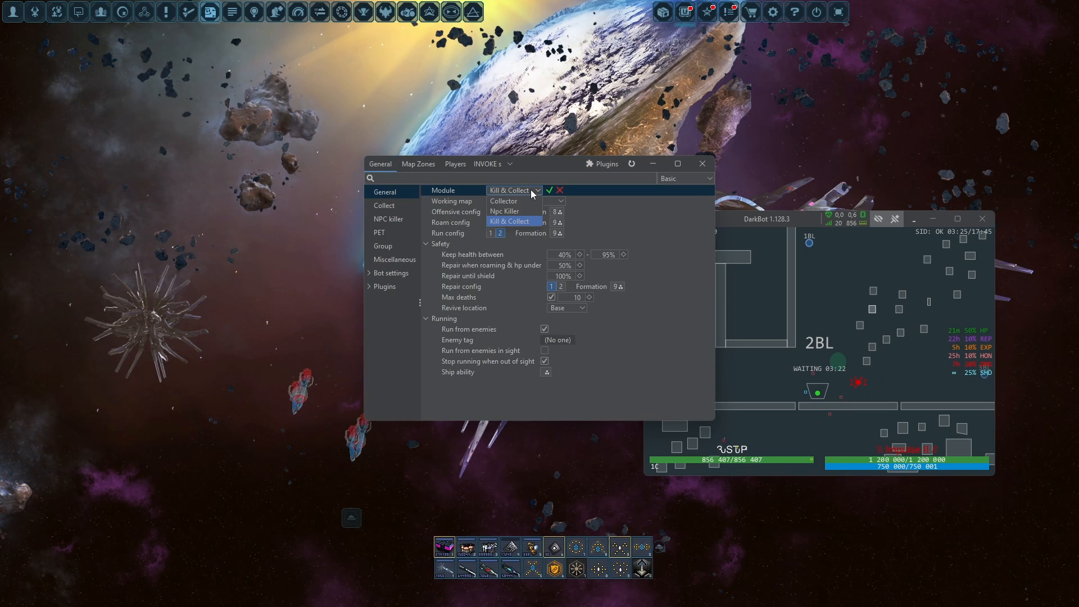
{"action": "left_click", "coordinate": [557, 200]}
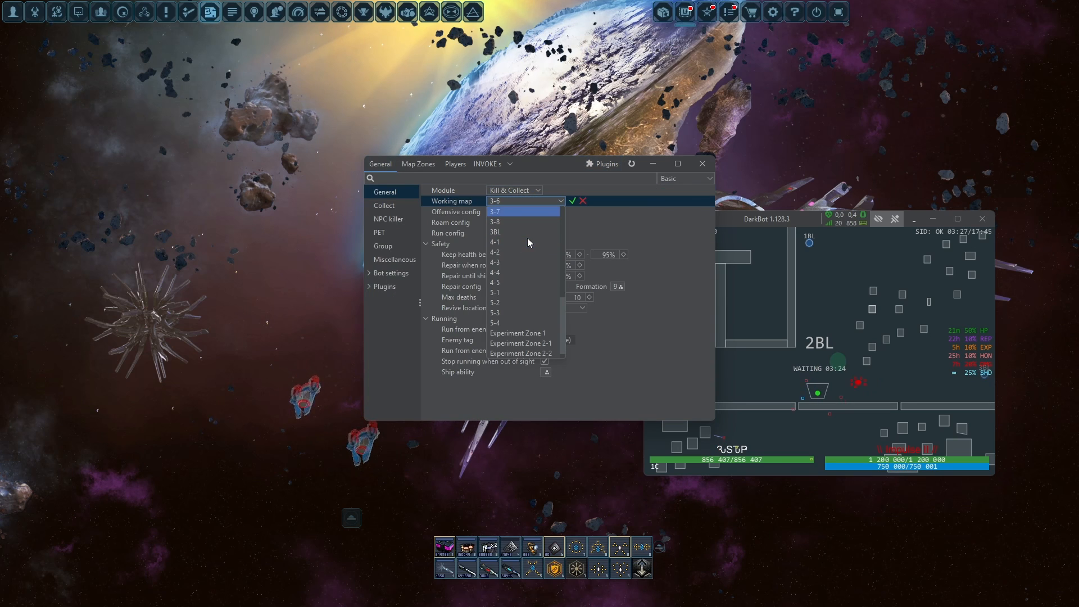
{"action": "left_click", "coordinate": [495, 232]}
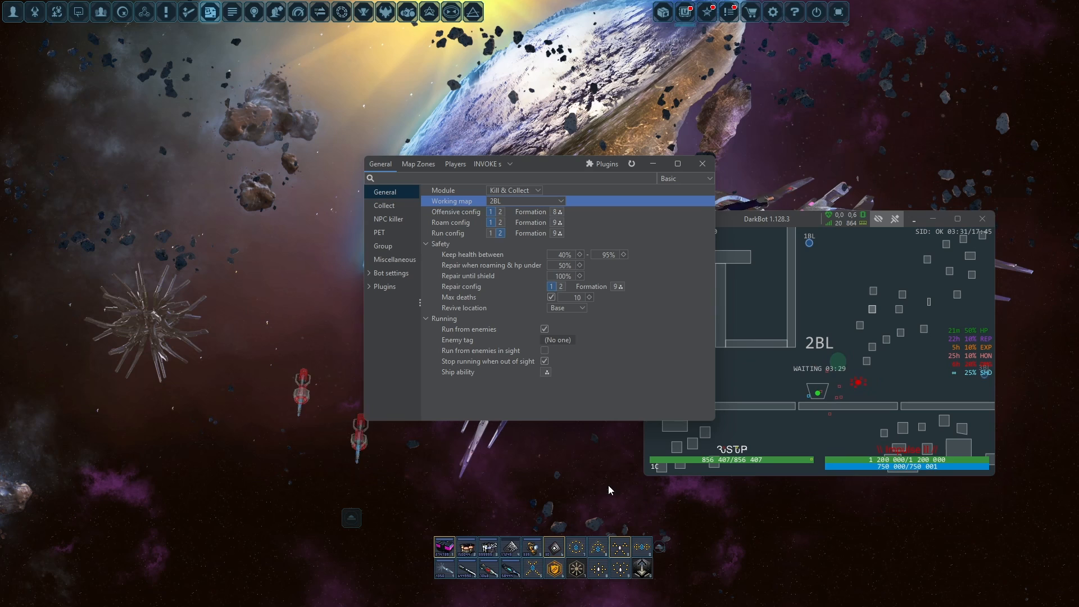
{"action": "mouse_move", "coordinate": [551, 229]}
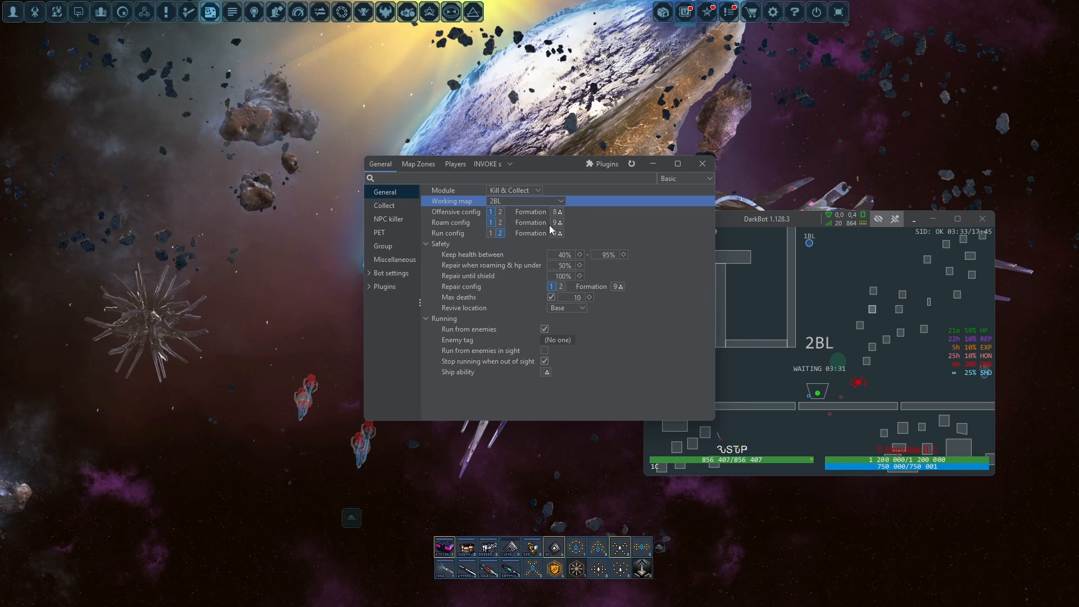
- Set the roam and run config formation keys to 0
{"action": "left_click", "coordinate": [555, 221]}
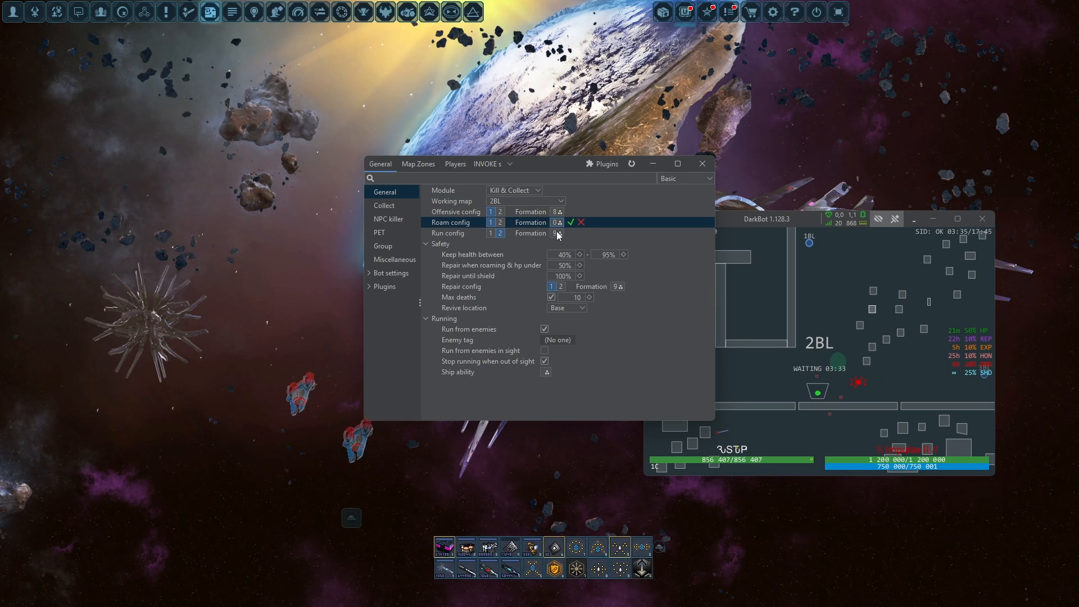
{"action": "left_click", "coordinate": [447, 232]}
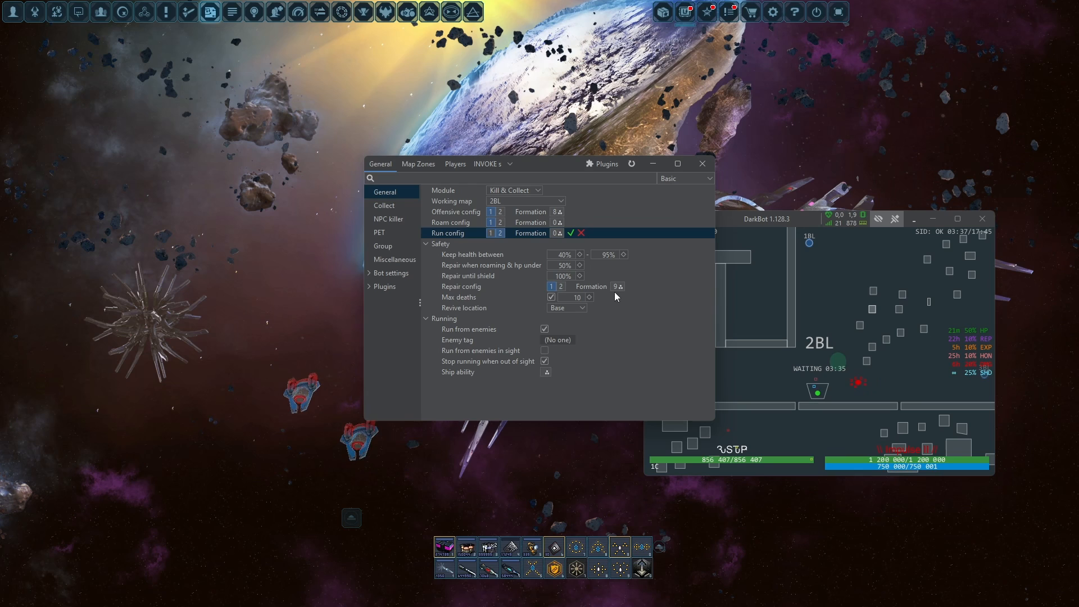
{"action": "left_click", "coordinate": [461, 286]}
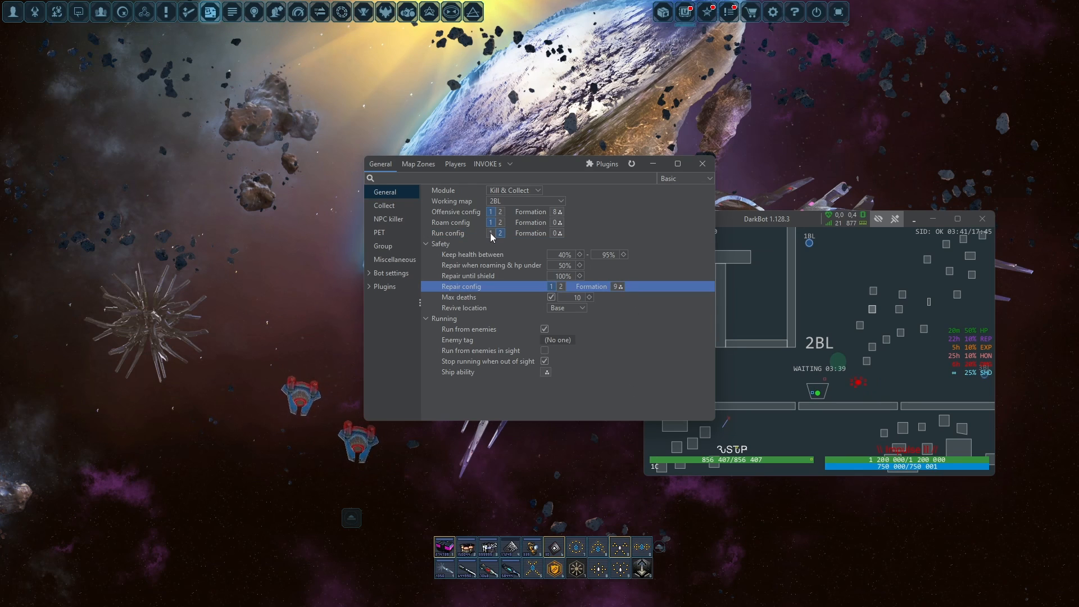
{"action": "left_click", "coordinate": [452, 233]}
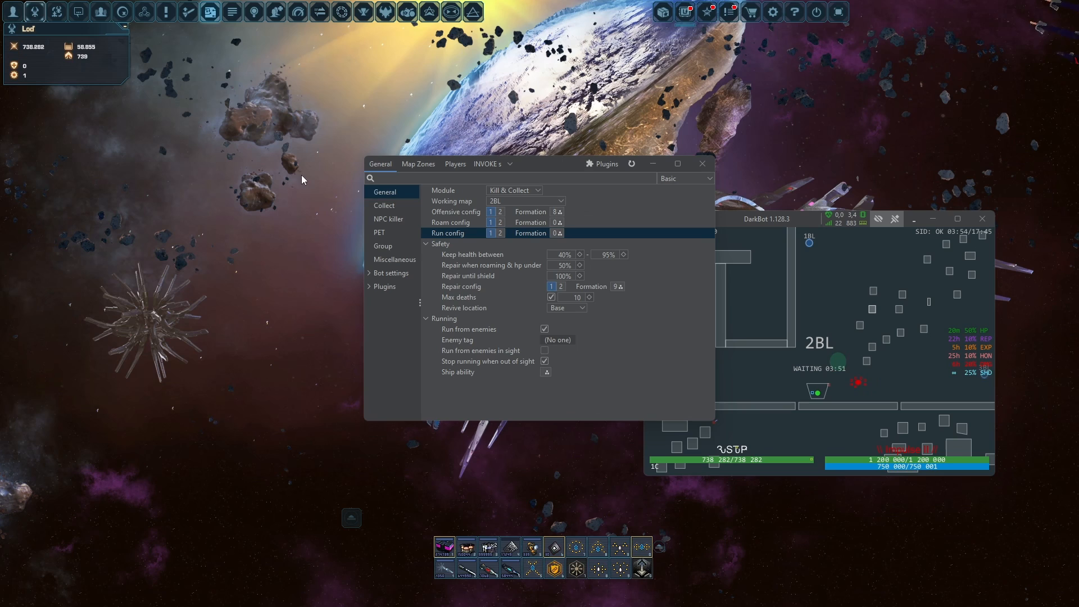
{"action": "mouse_move", "coordinate": [402, 209]}
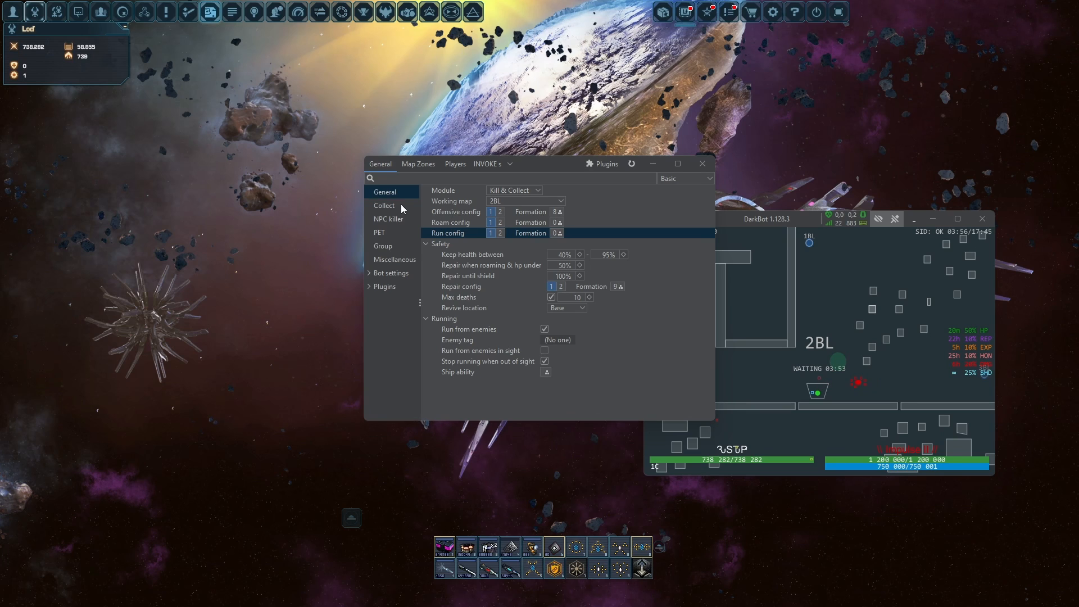
- Give SOLAR_CLASH boxes a collection priority of -100 in the Collect settings
{"action": "left_click", "coordinate": [384, 204]}
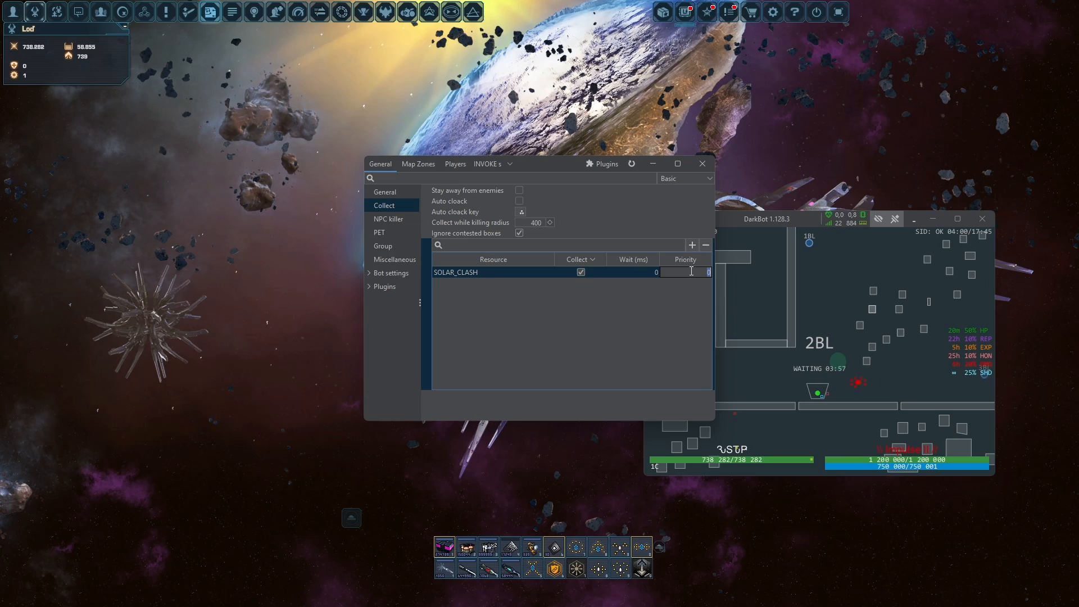
{"action": "type", "text": "-100"}
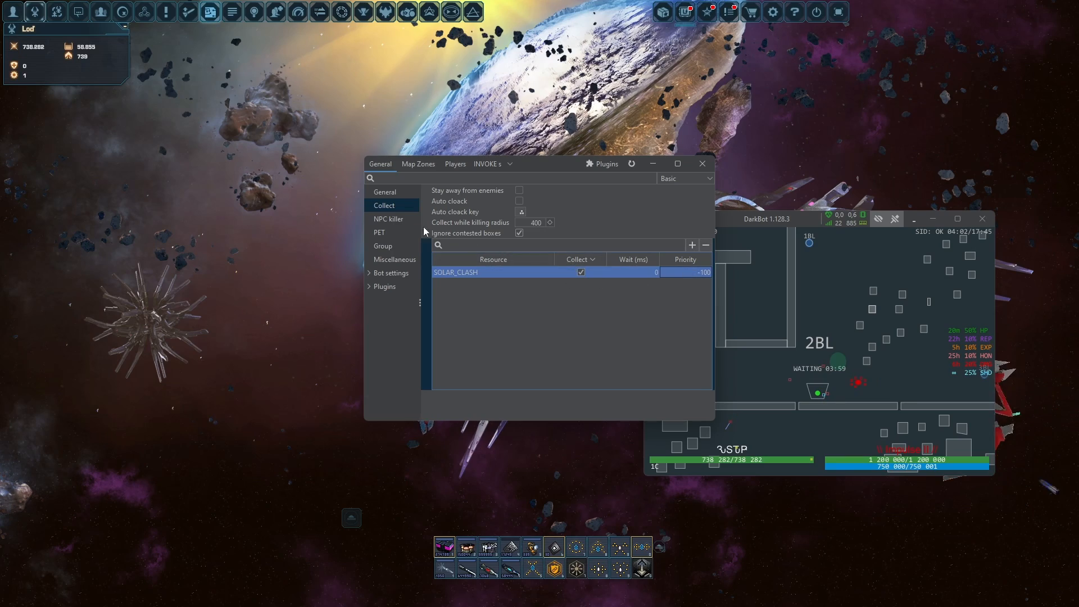
{"action": "left_click", "coordinate": [388, 219]}
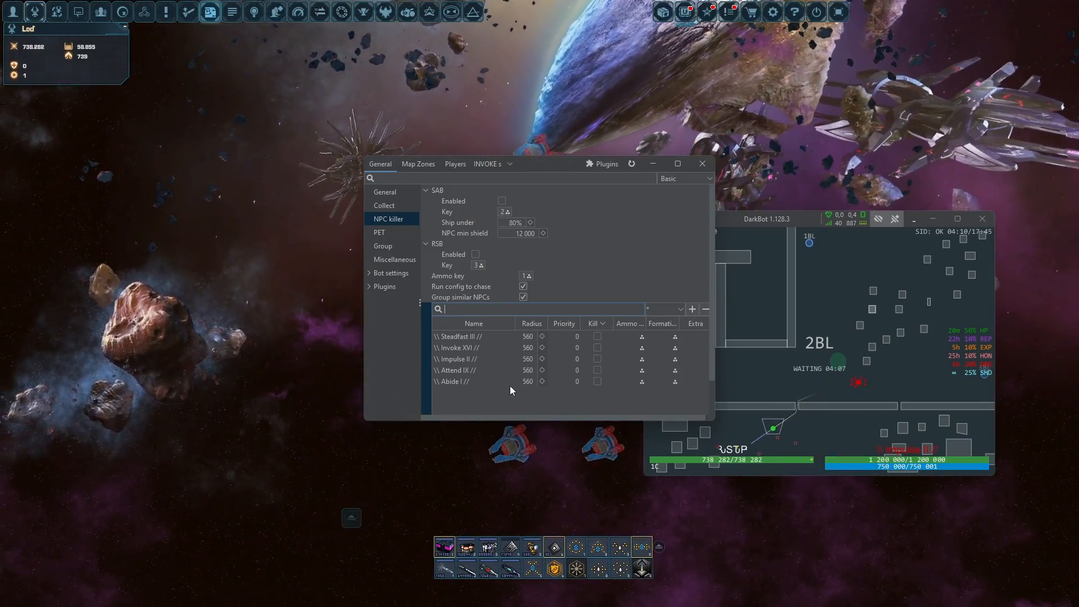
- Mark Invoke XVI to kill, ignoring NPC ownership and other players attacking it
{"action": "left_click", "coordinate": [474, 347]}
{"action": "type", "text": "-100"}
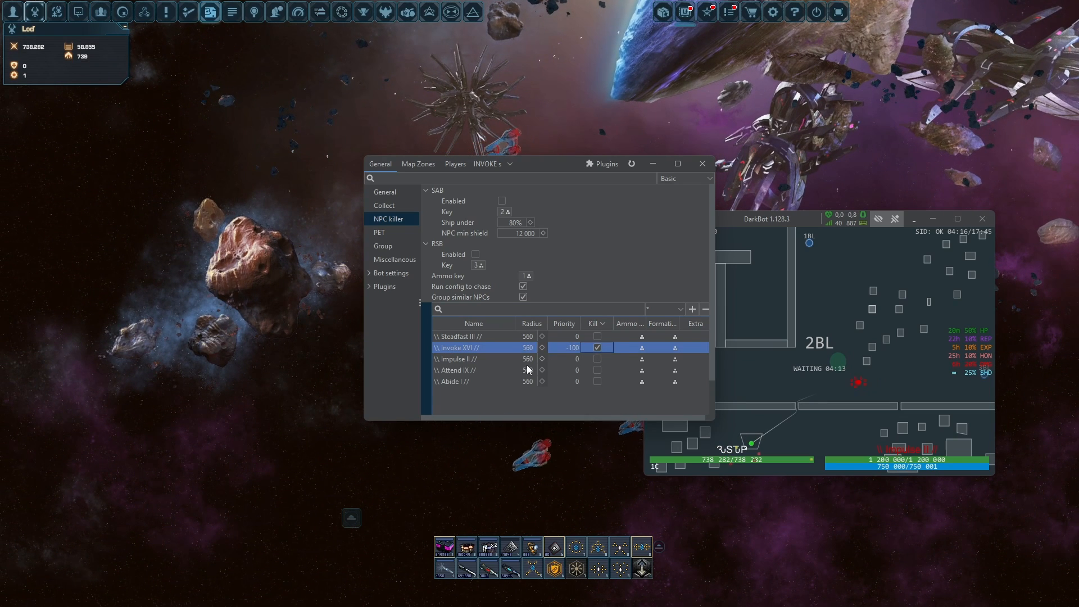
{"action": "left_click", "coordinate": [694, 347]}
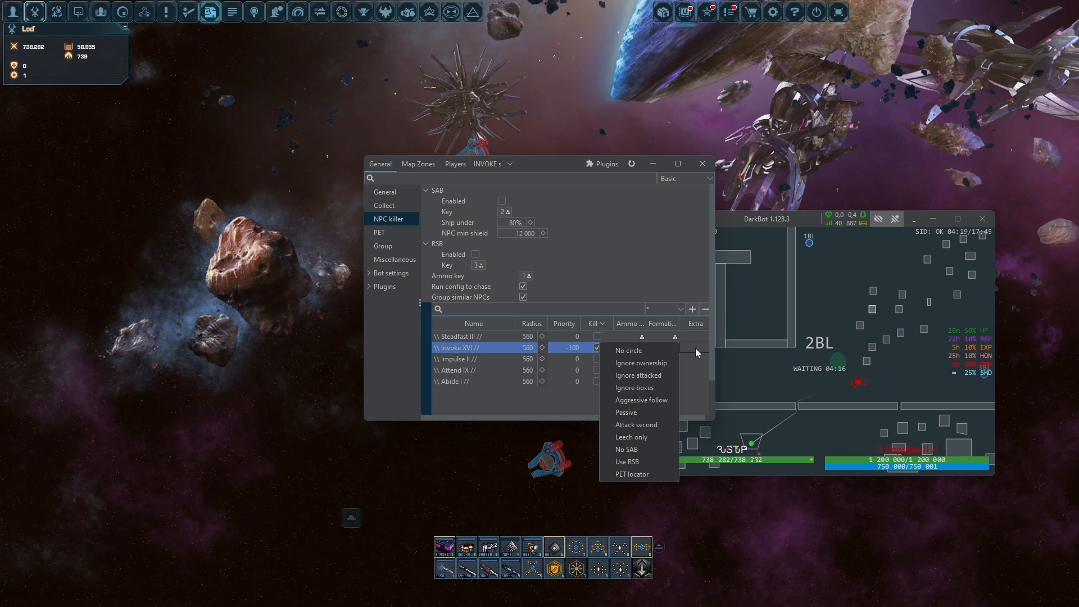
{"action": "left_click", "coordinate": [639, 363]}
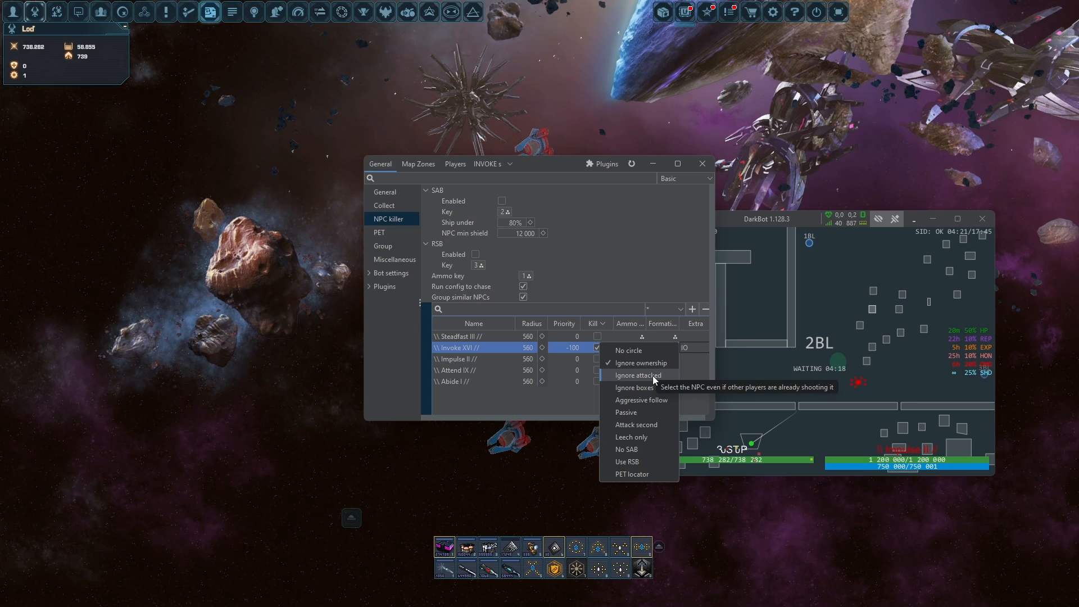
{"action": "left_click", "coordinate": [639, 376]}
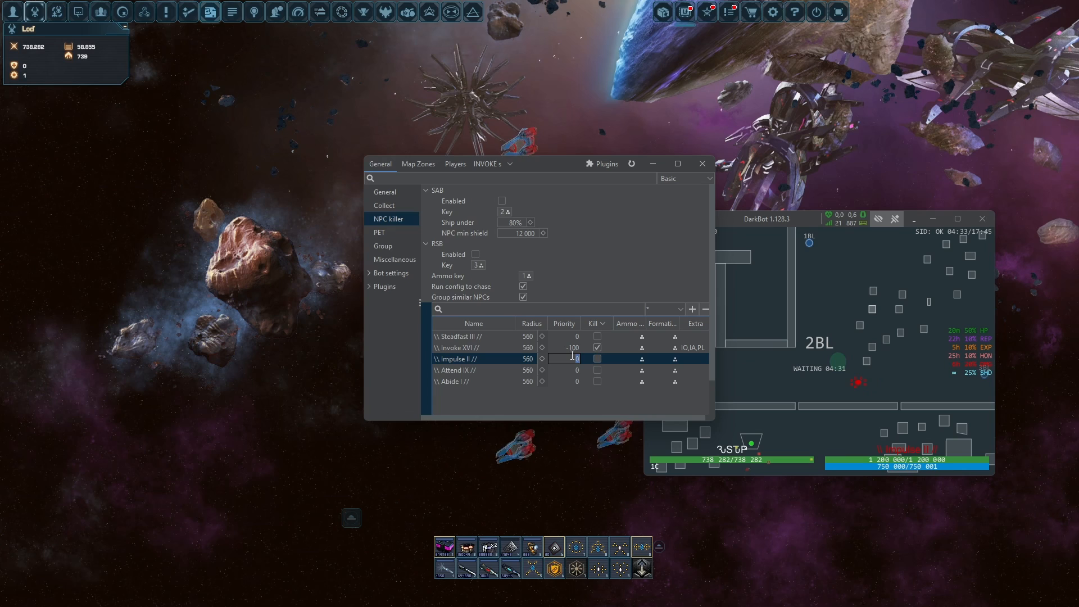
- Mark Impulse II and Steadfast III to kill with passive extra behaviour
{"action": "left_click", "coordinate": [596, 359]}
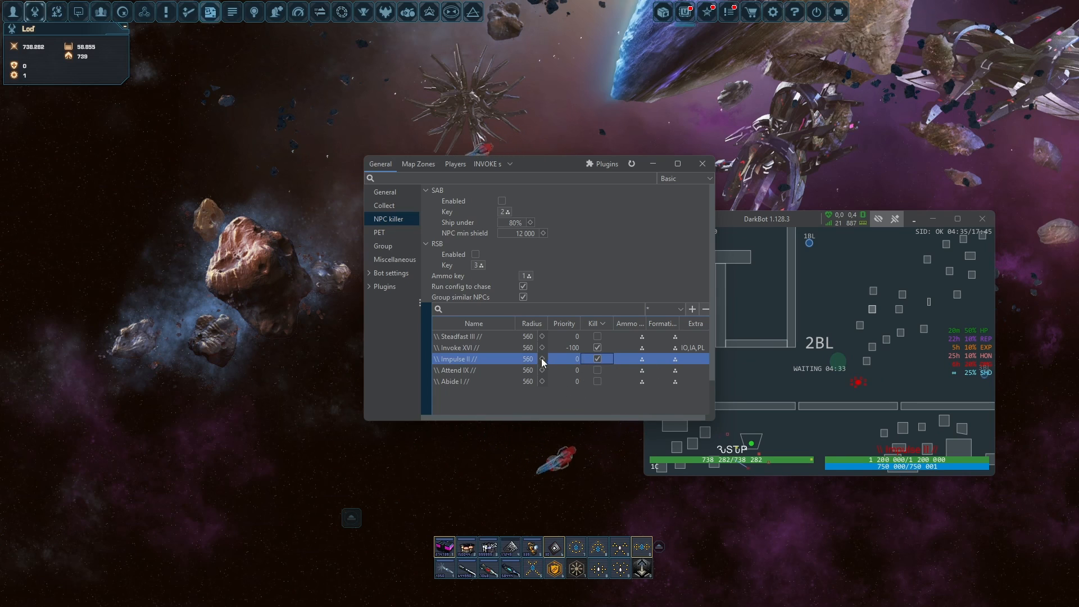
{"action": "left_click", "coordinate": [695, 359]}
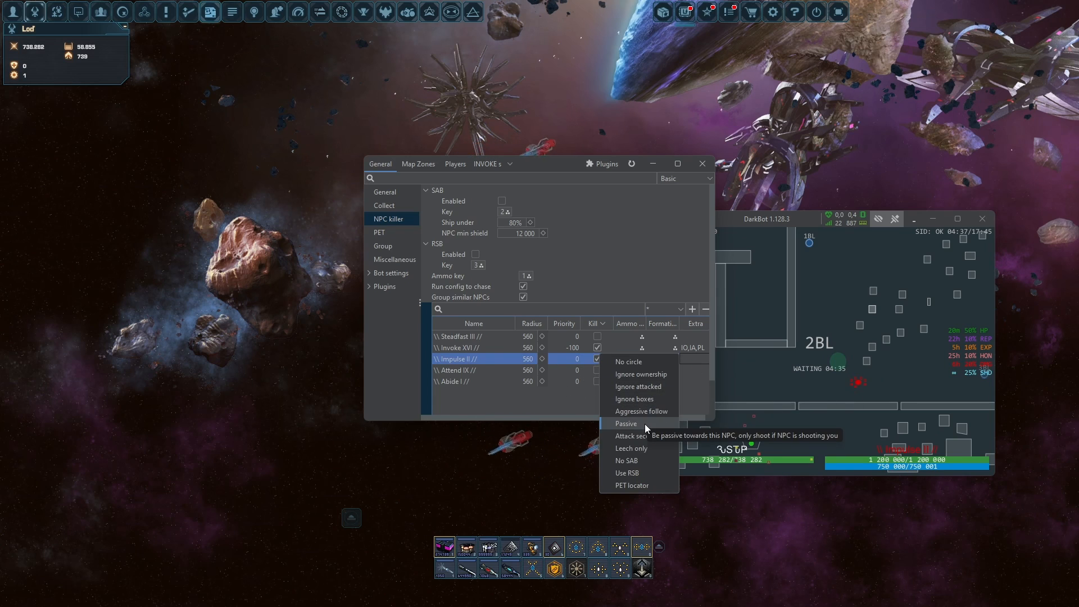
{"action": "left_click", "coordinate": [626, 424]}
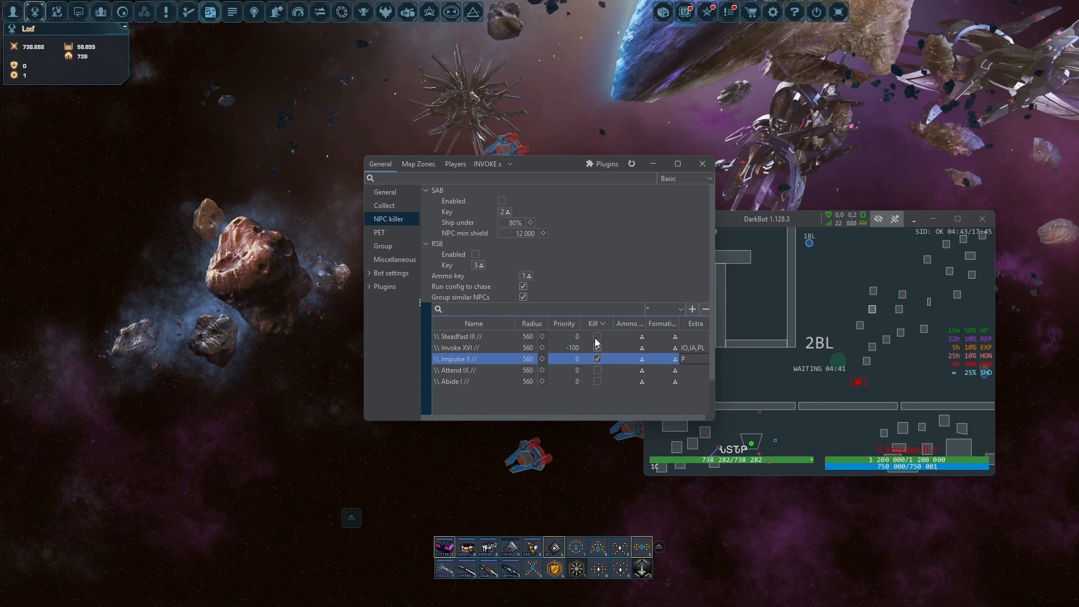
{"action": "left_click", "coordinate": [596, 336]}
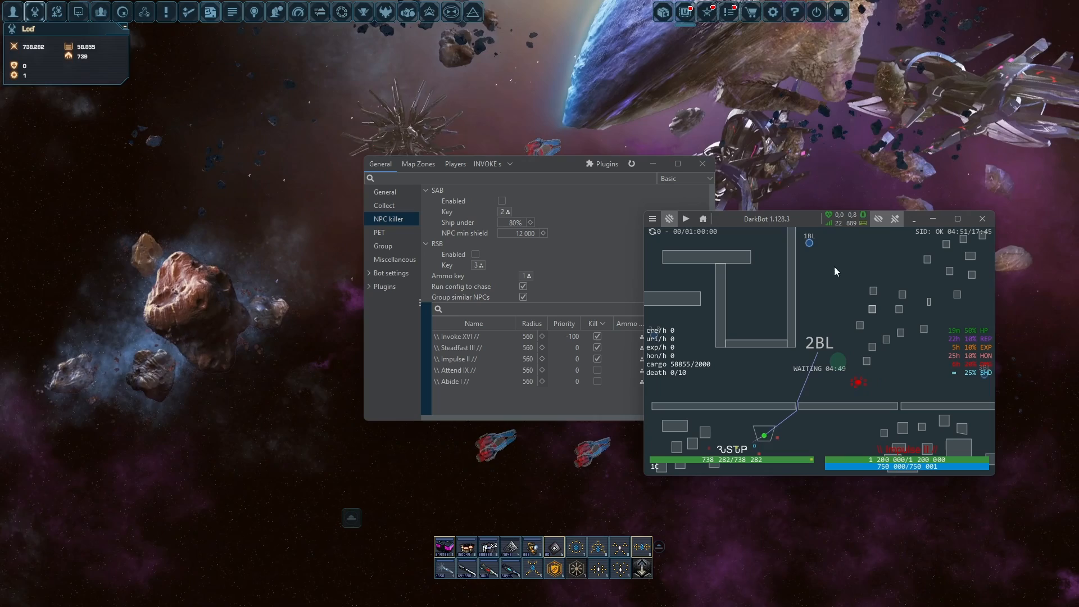
{"action": "mouse_move", "coordinate": [655, 402]}
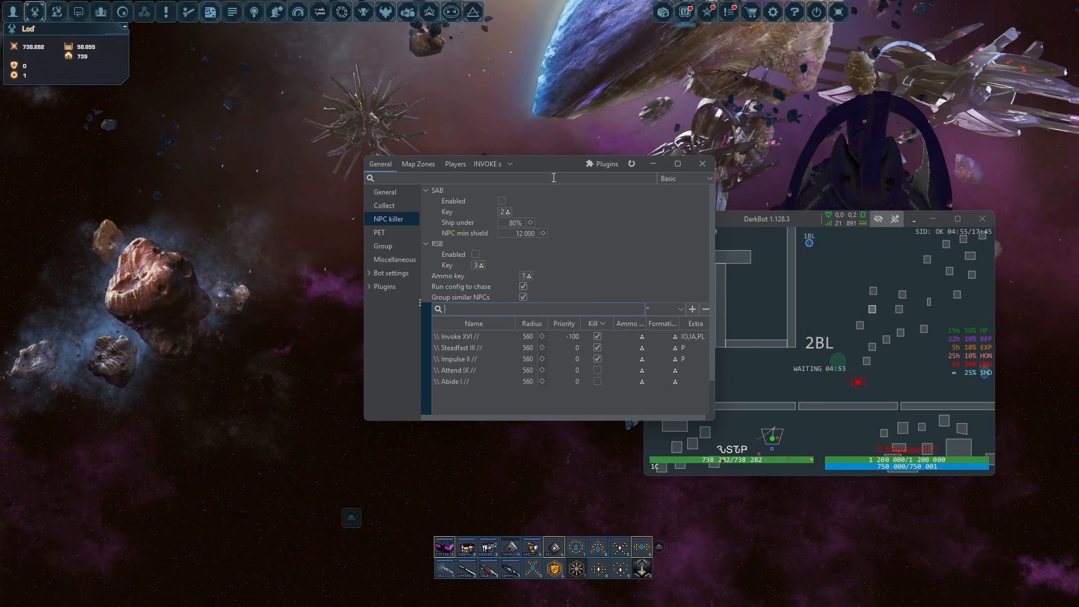
- Keep the PET module passive and set the revive location to Portal
{"action": "left_click", "coordinate": [379, 233]}
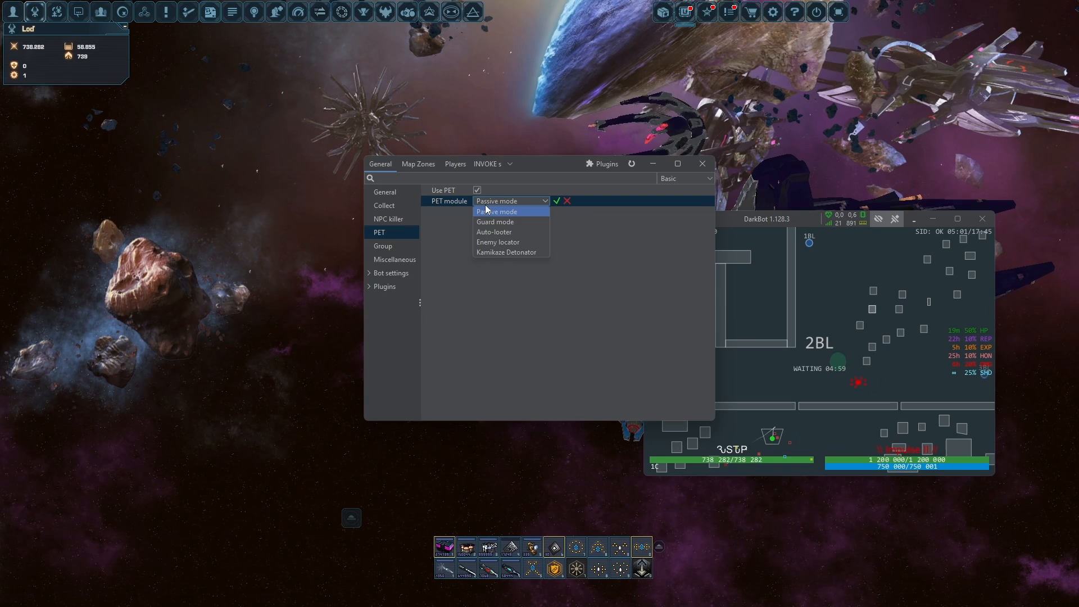
{"action": "left_click", "coordinate": [383, 246]}
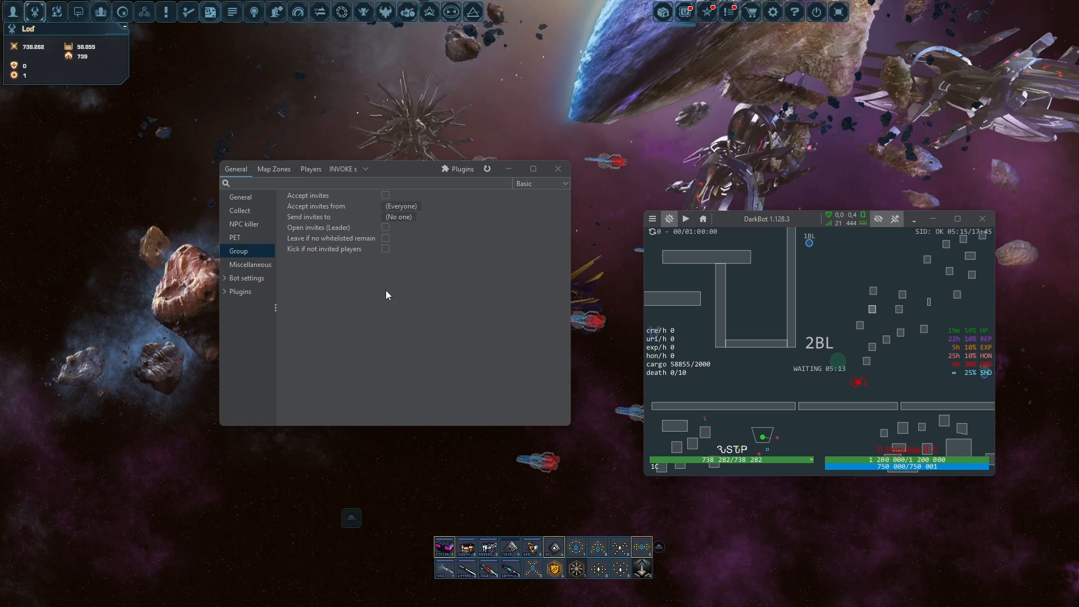
{"action": "mouse_move", "coordinate": [240, 271]}
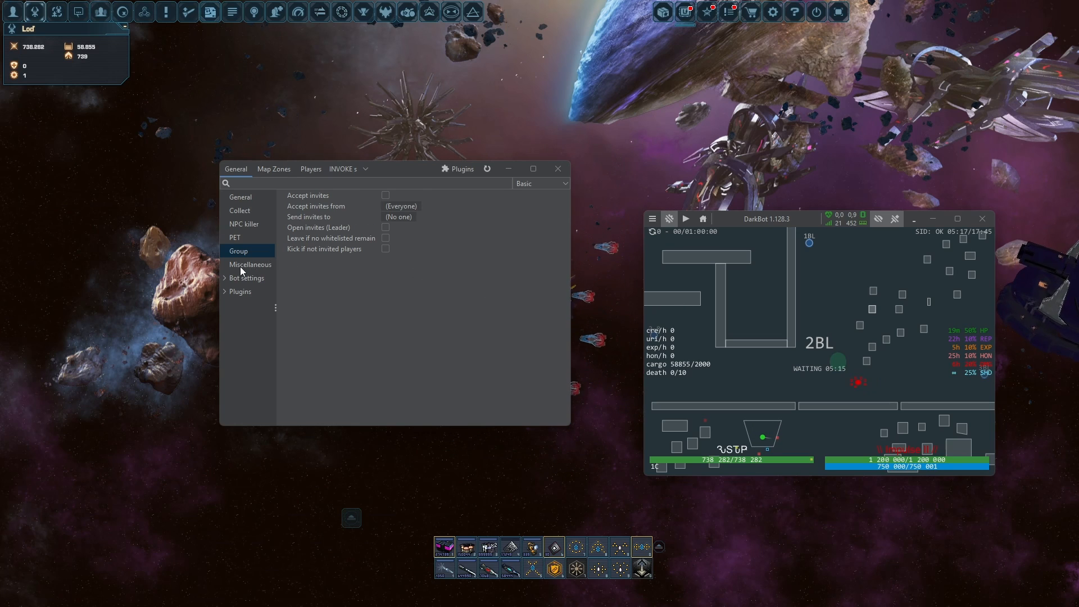
{"action": "left_click", "coordinate": [241, 197]}
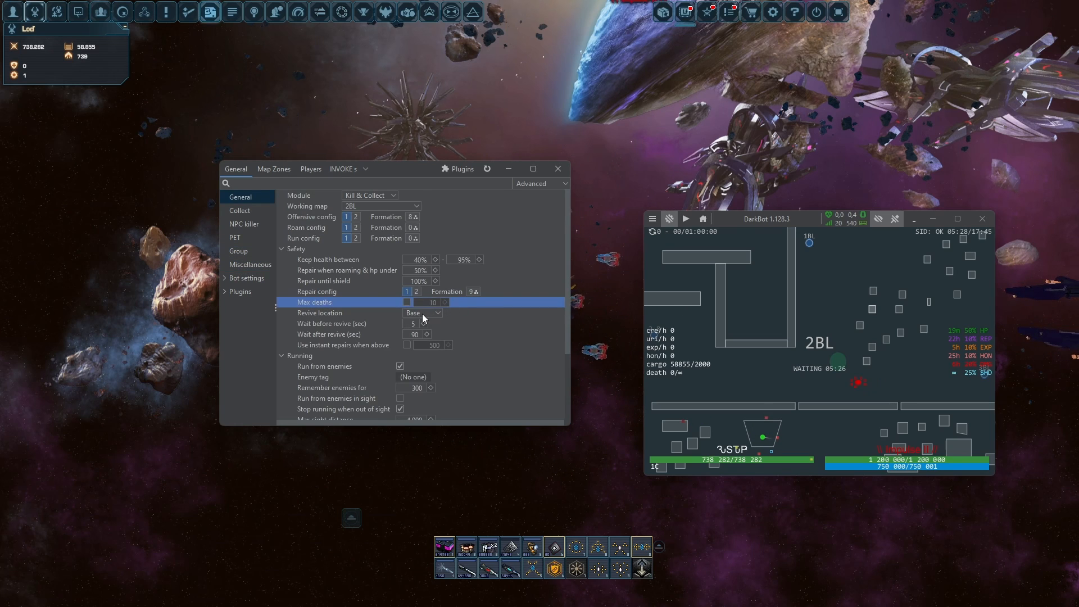
{"action": "left_click", "coordinate": [422, 313]}
{"action": "type", "text": "3"}
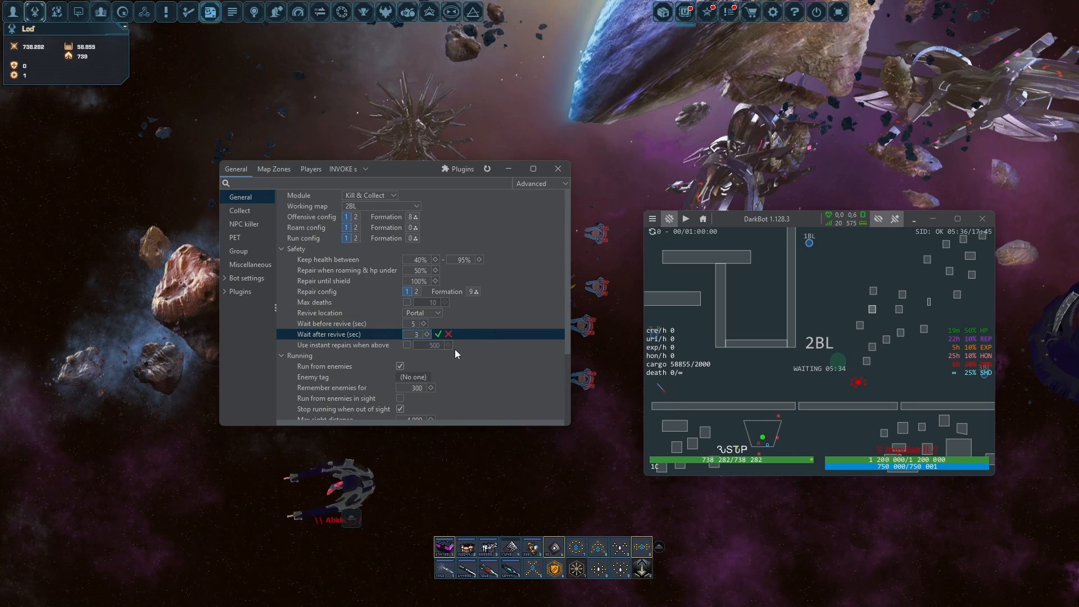
- Set a 3-second wait after revive and switch off running from enemies
{"action": "scroll", "scroll_direction": "down", "scroll_amount": 3}
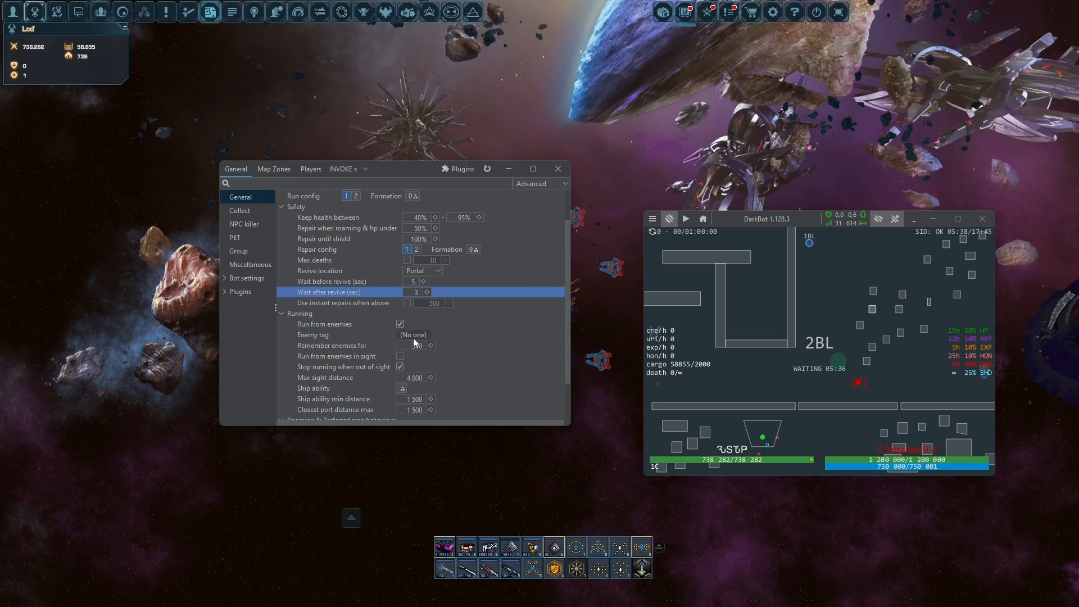
{"action": "scroll", "scroll_direction": "down", "scroll_amount": 3}
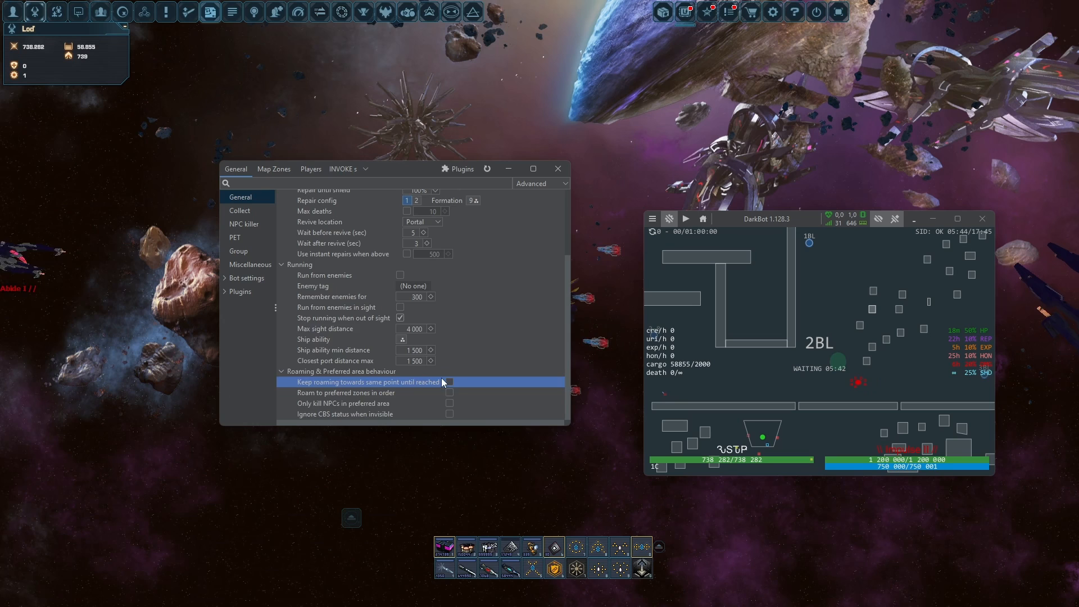
{"action": "left_click", "coordinate": [243, 224]}
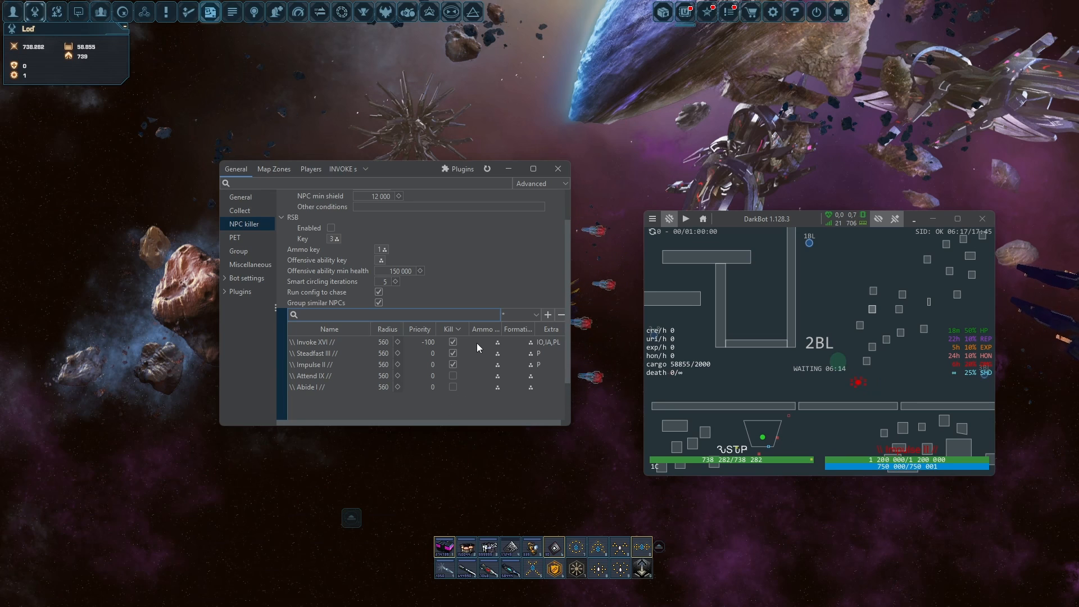
{"action": "mouse_move", "coordinate": [444, 549]}
{"action": "type", "text": "3"}
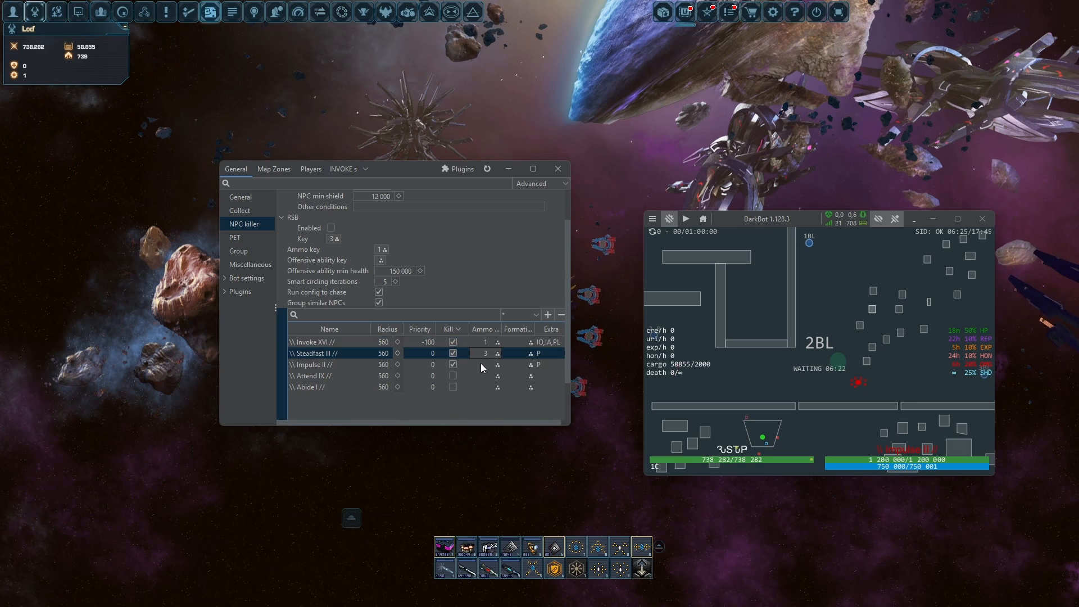
- Use ammo 1 plus RSB for Invoke XVI and ammo 3 for Steadfast III and Impulse II, with RSB enabled
{"action": "left_click", "coordinate": [327, 341]}
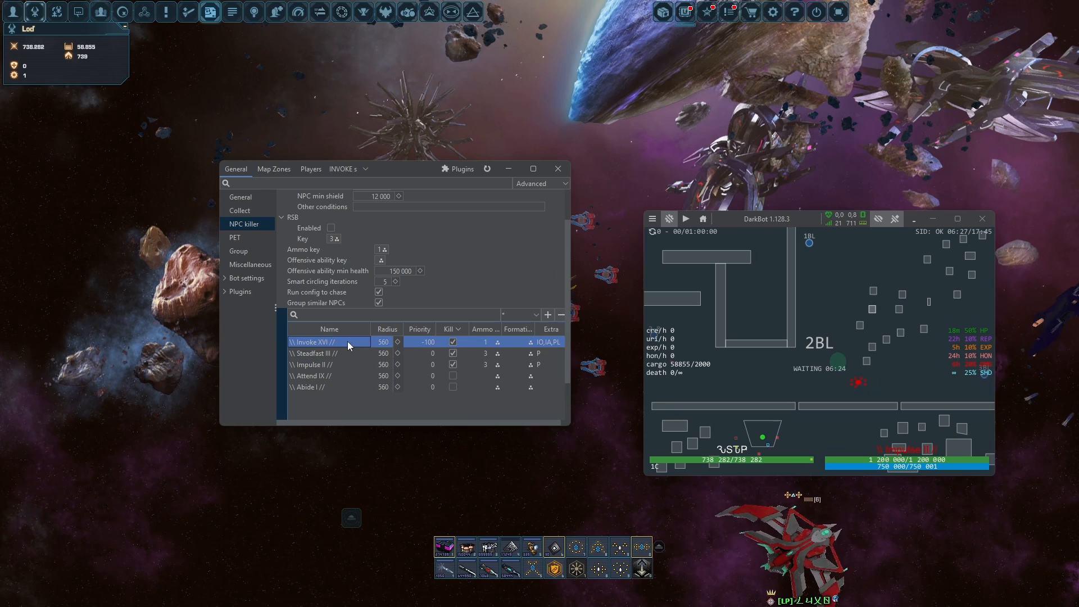
{"action": "left_click", "coordinate": [549, 342]}
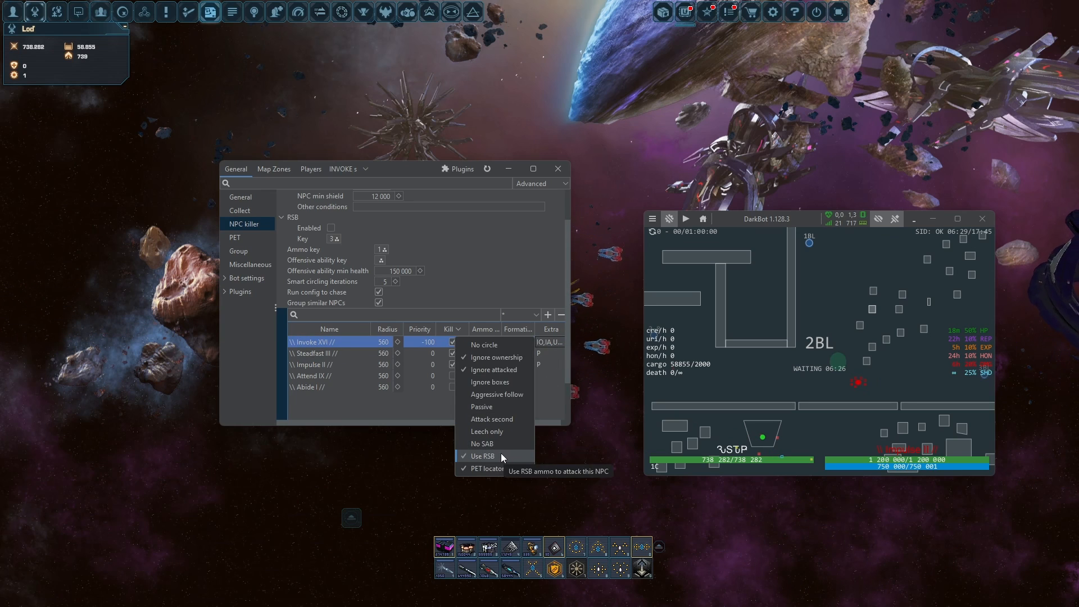
{"action": "left_click", "coordinate": [483, 455]}
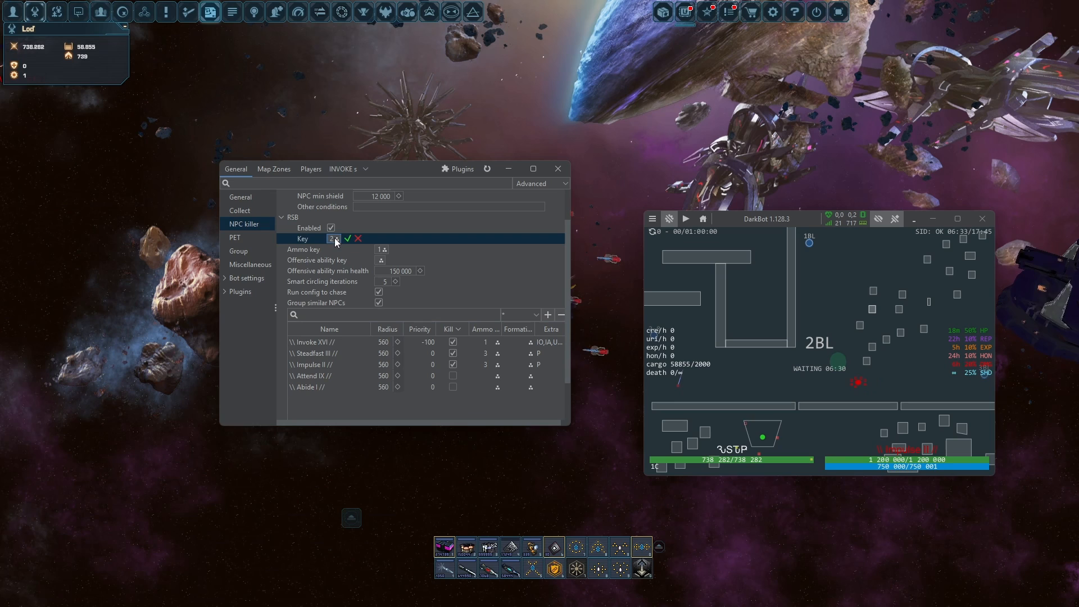
{"action": "left_click", "coordinate": [272, 169]}
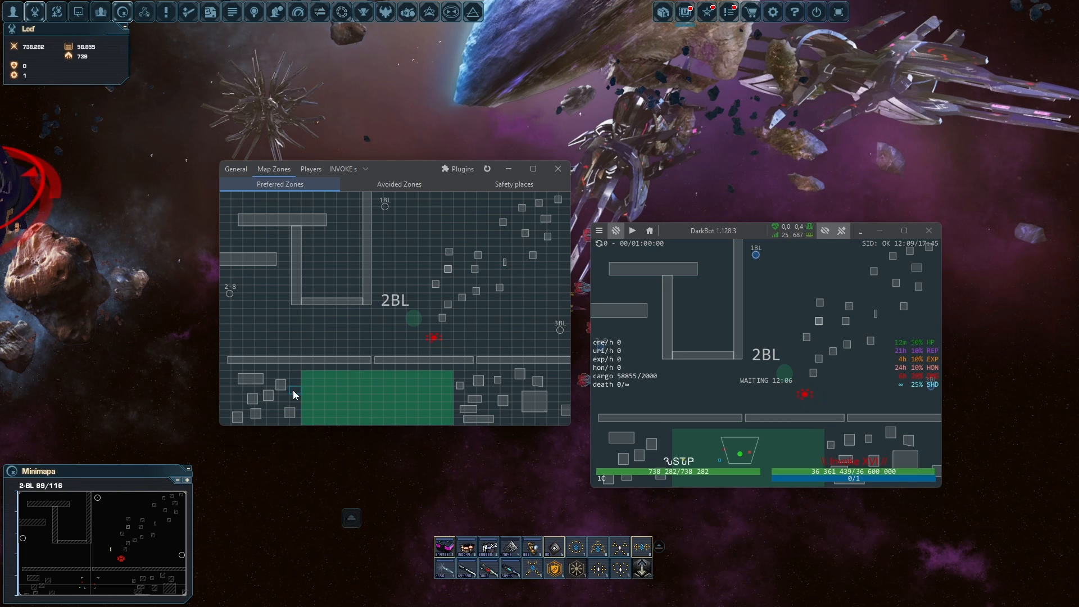
{"action": "mouse_move", "coordinate": [292, 323]}
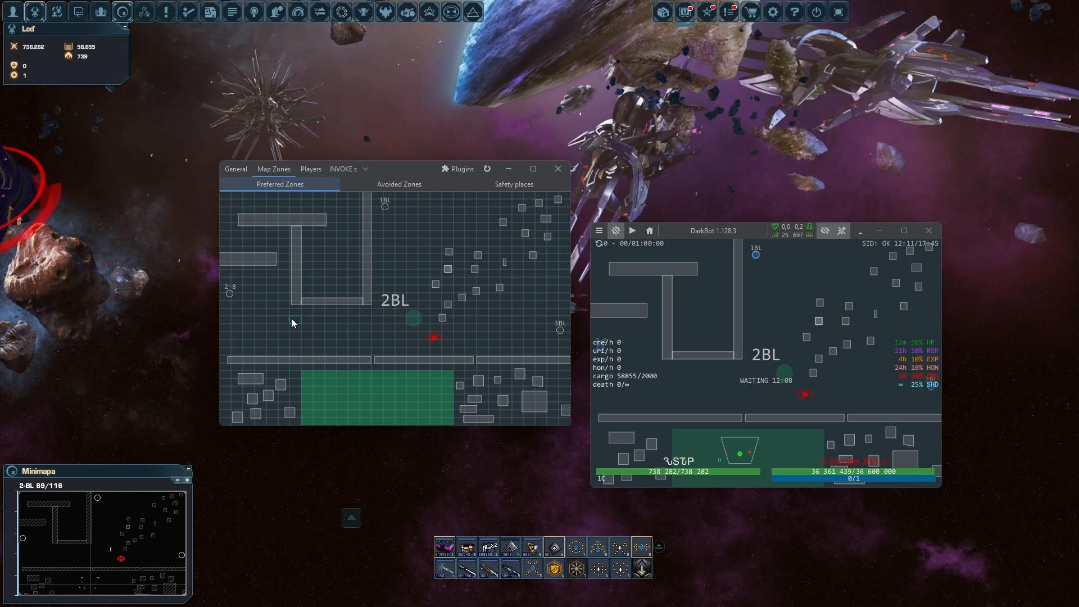
- Review the avoided zones map of 2-BL and move on to the safety places view
{"action": "left_click", "coordinate": [398, 183]}
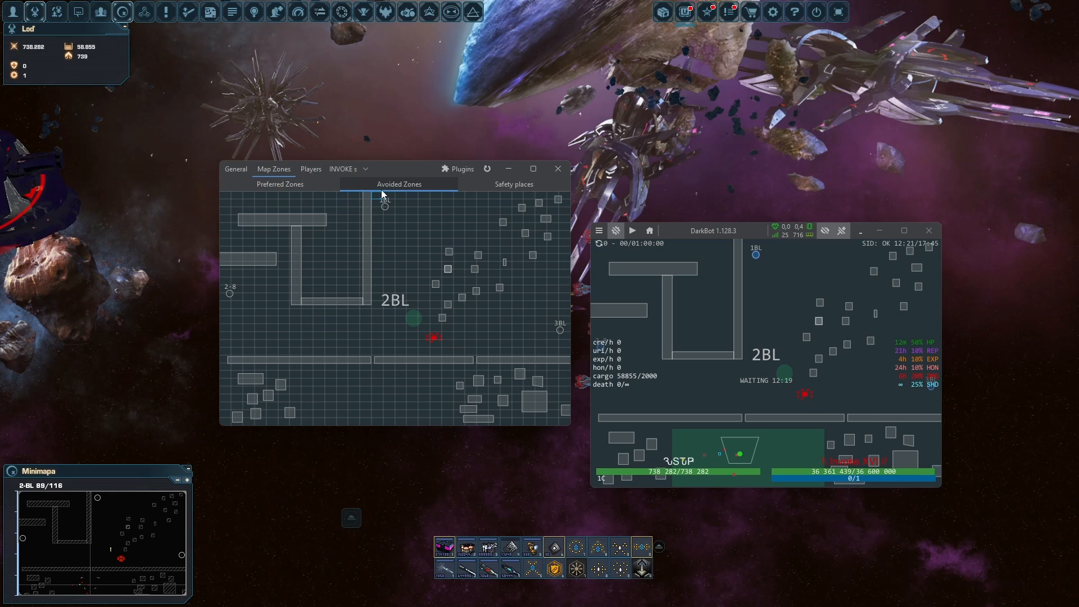
{"action": "mouse_move", "coordinate": [266, 227]}
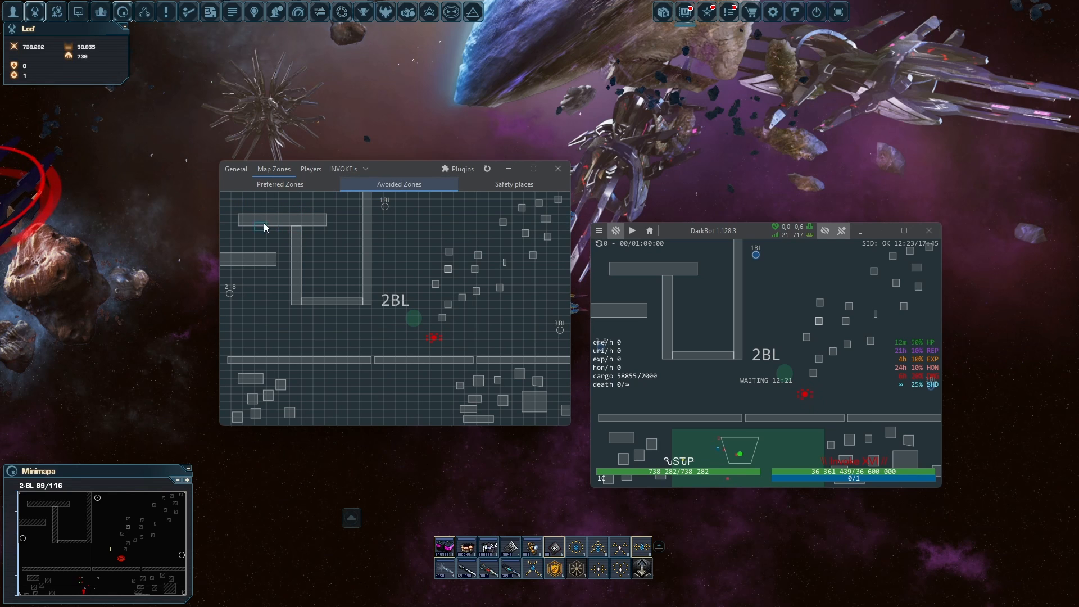
{"action": "left_click", "coordinate": [280, 183]}
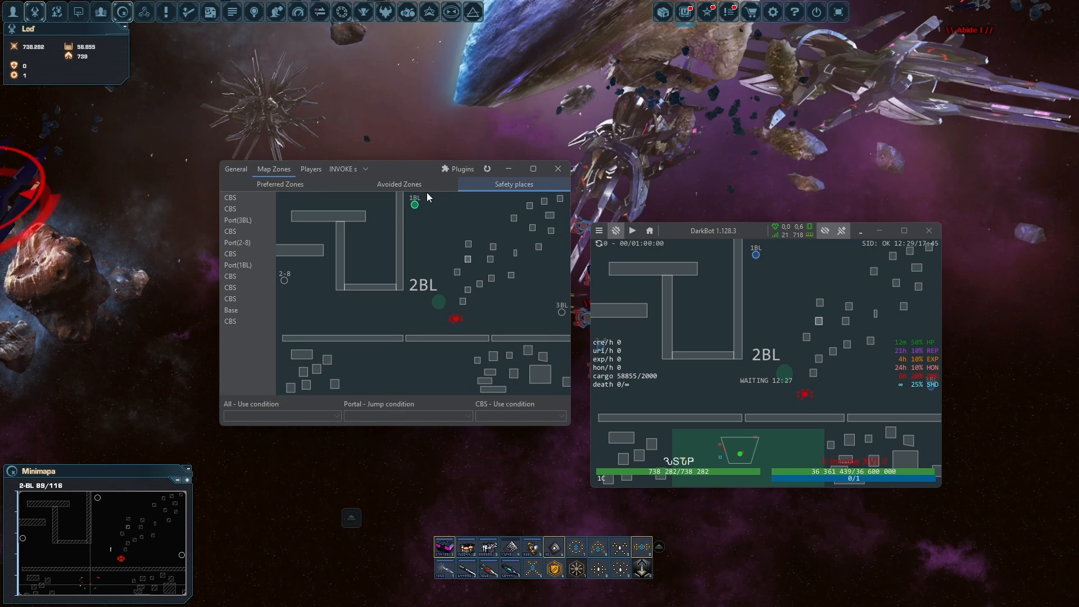
- Set the 3BL, 1BL and 2-8 portals to Use Always and Jump when escaping enemy shooting
{"action": "left_click", "coordinate": [237, 219]}
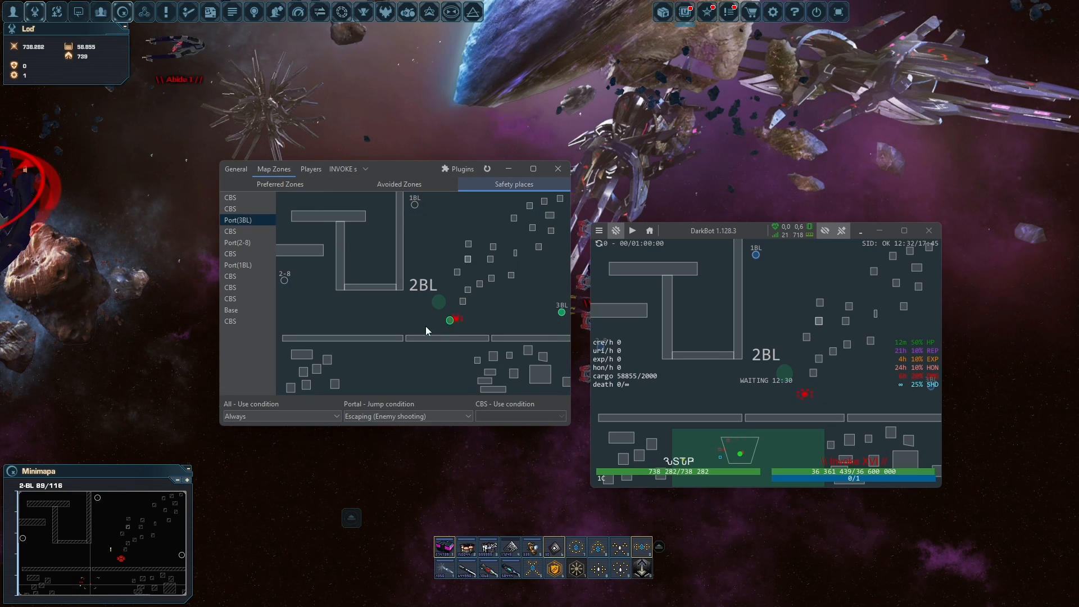
{"action": "left_click", "coordinate": [281, 416]}
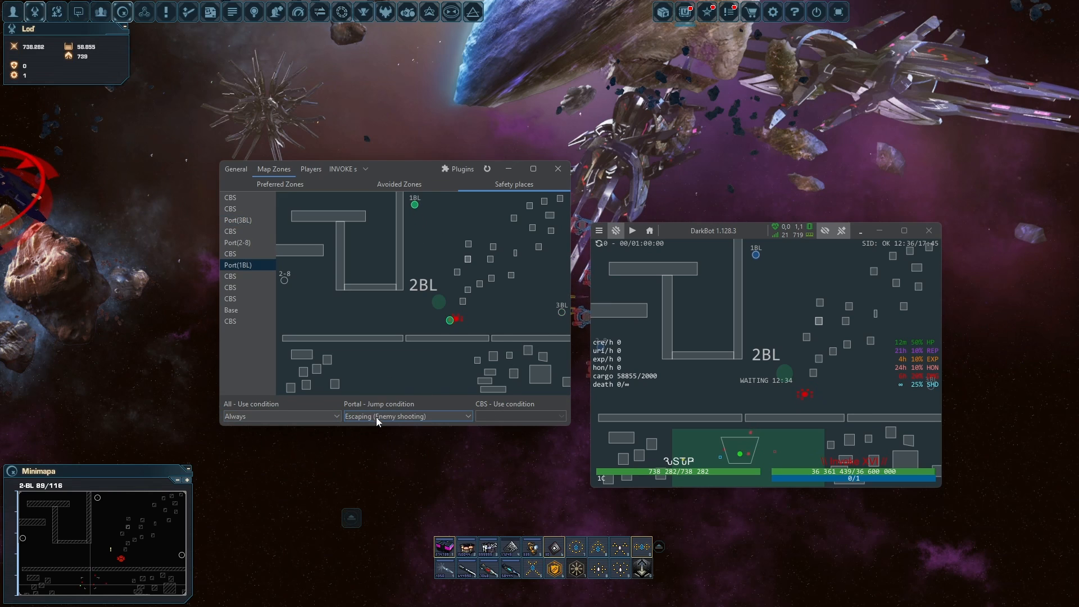
{"action": "left_click", "coordinate": [280, 416]}
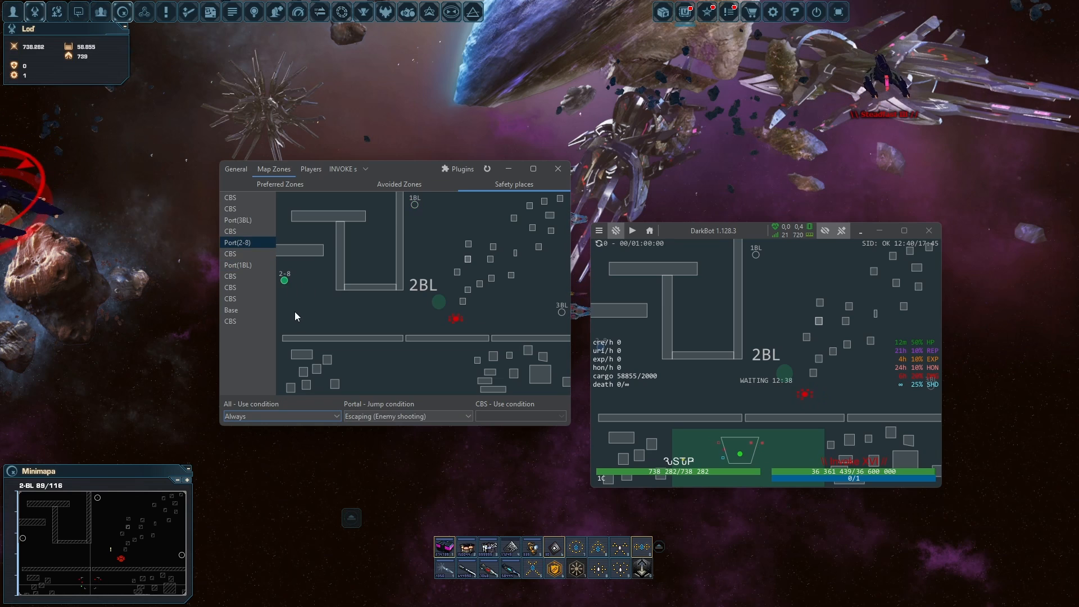
{"action": "left_click", "coordinate": [237, 265]}
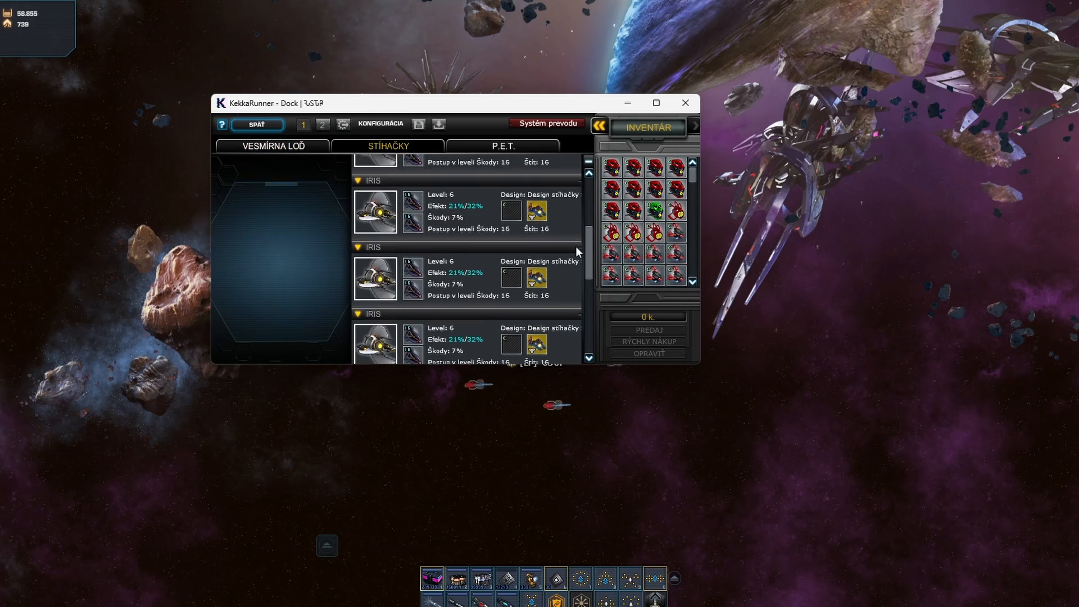
- Browse the P.E.T.'s fitted gear, inspecting one of its protocols, then return to the ship's equipment
{"action": "scroll", "scroll_direction": "up", "scroll_amount": 3}
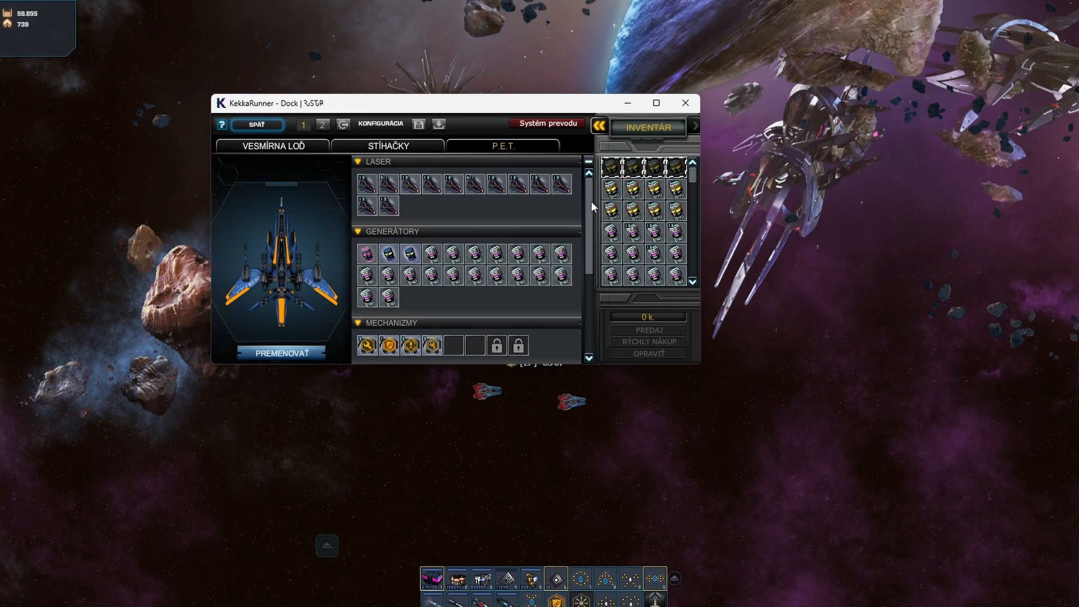
{"action": "scroll", "scroll_direction": "down", "scroll_amount": 3}
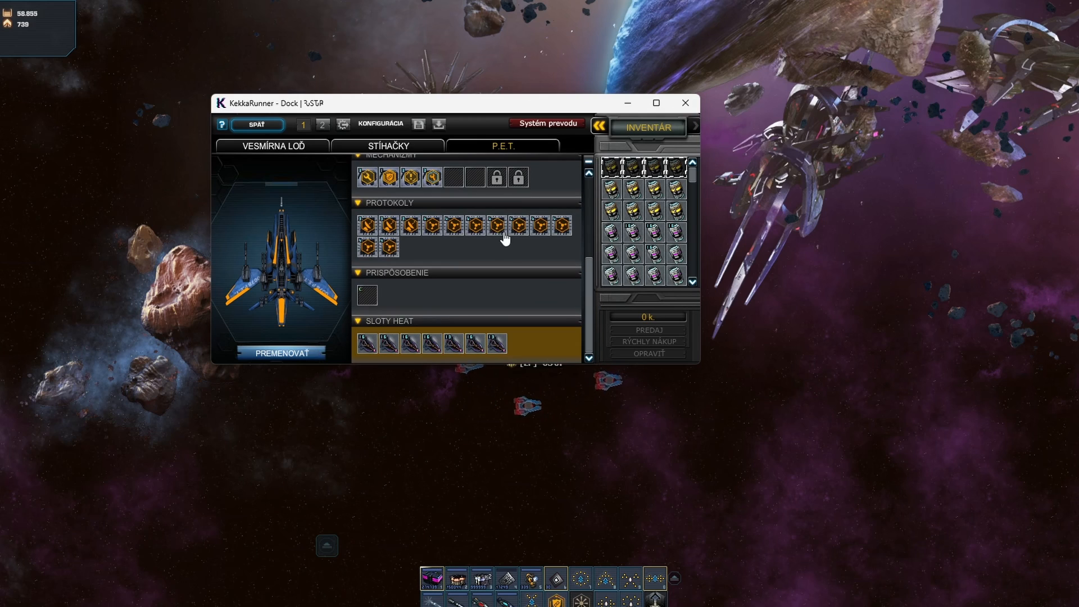
{"action": "mouse_move", "coordinate": [497, 225]}
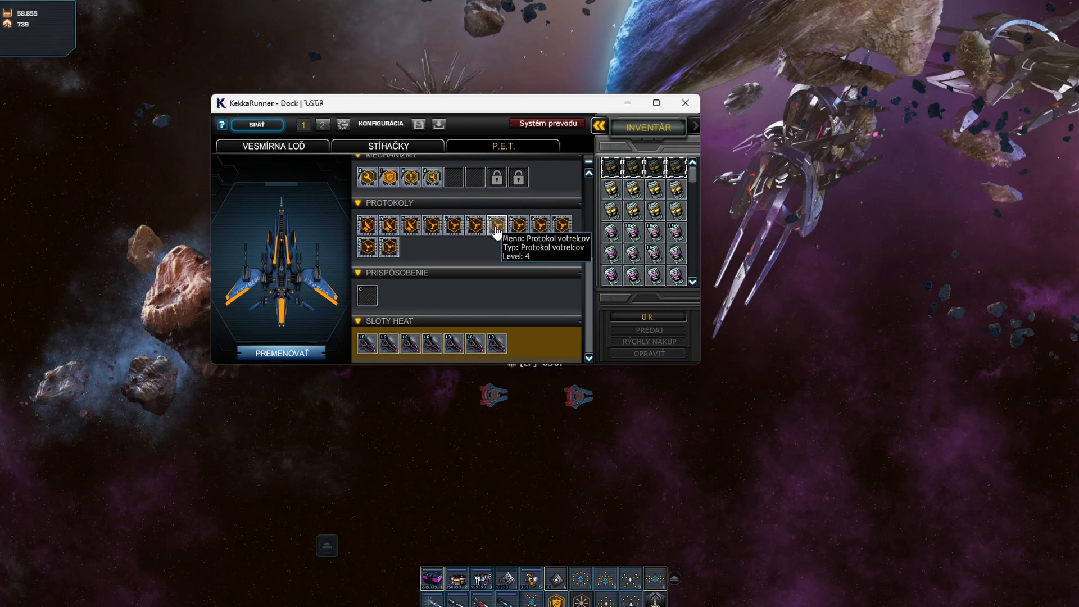
{"action": "left_click", "coordinate": [387, 246]}
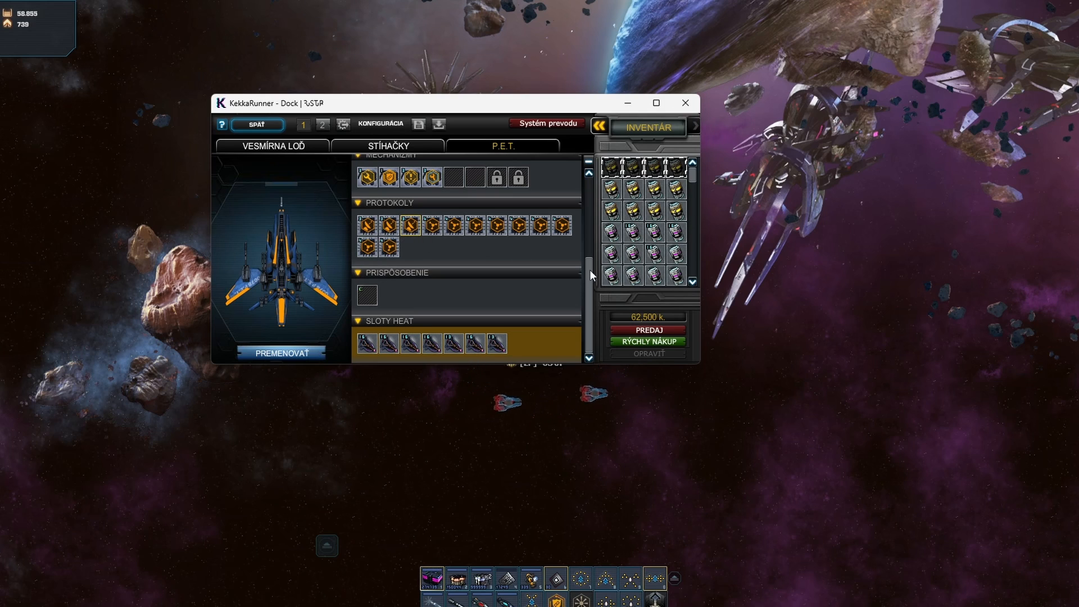
{"action": "scroll", "scroll_direction": "up", "scroll_amount": 3}
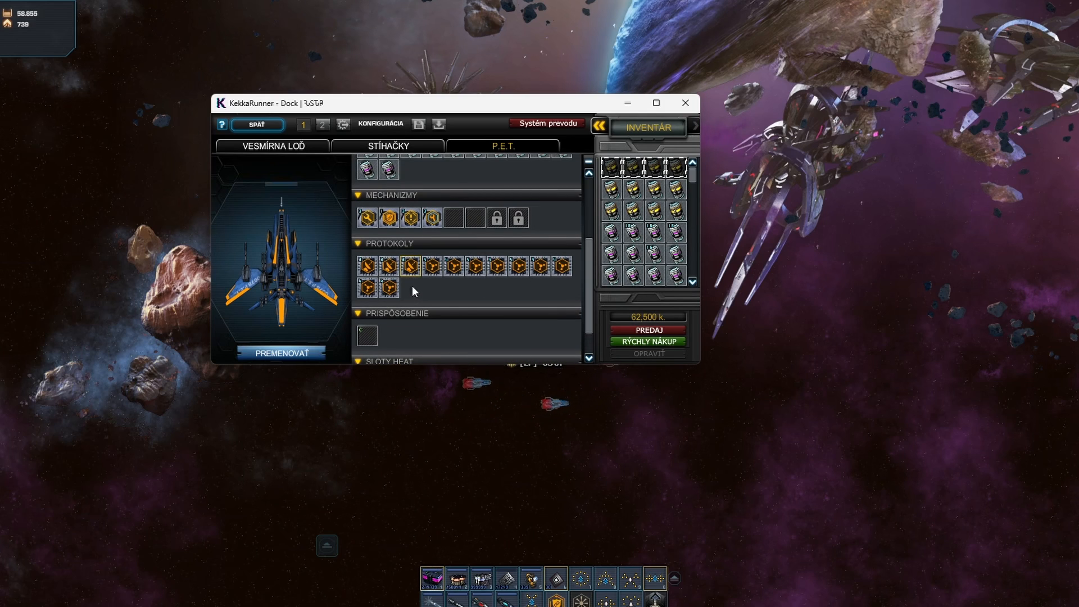
{"action": "left_click", "coordinate": [684, 103]}
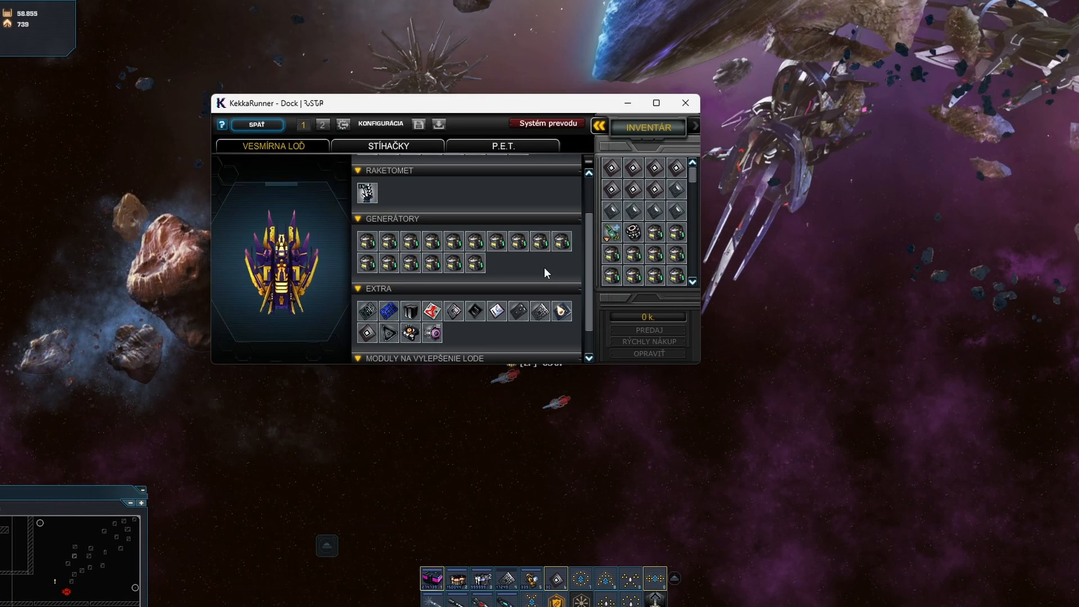
{"action": "mouse_move", "coordinate": [593, 258]}
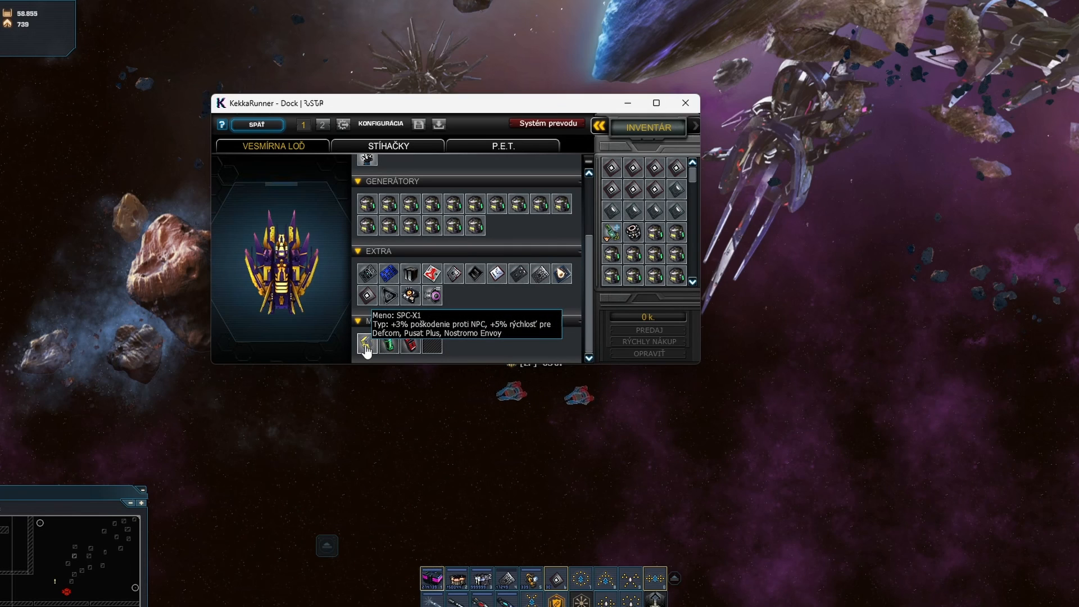
{"action": "mouse_move", "coordinate": [388, 344]}
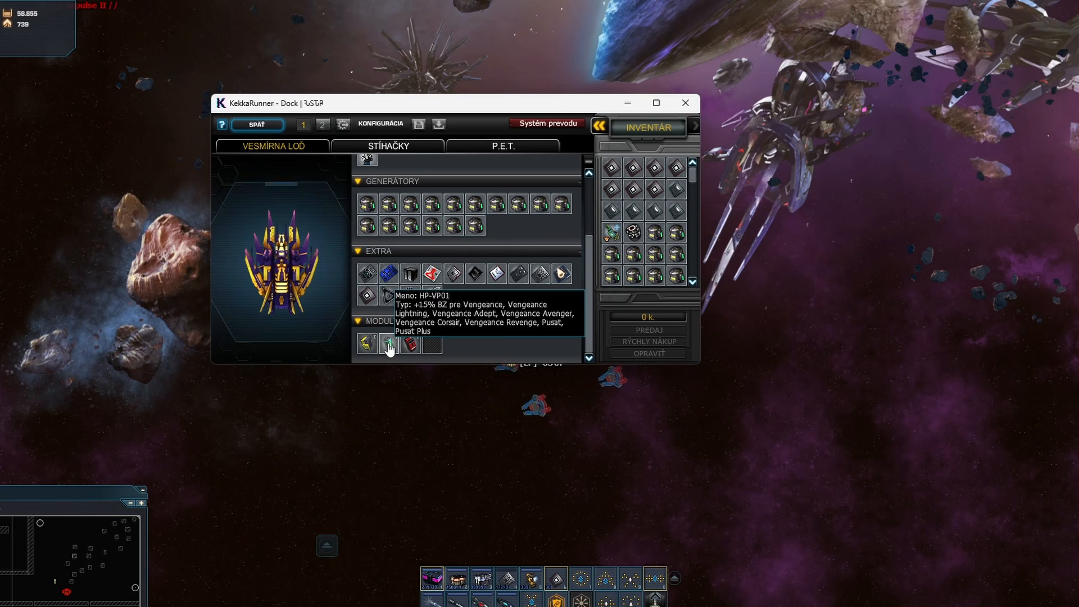
{"action": "mouse_move", "coordinate": [409, 344]}
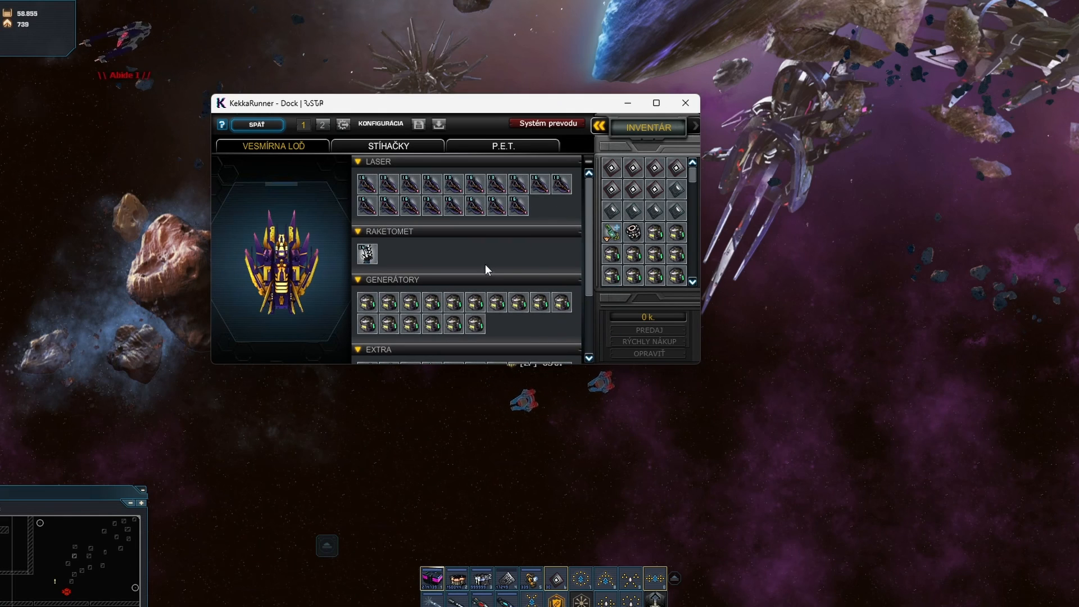
- Scroll through the ship's equipment to the SPC-X1 and HP-VP01 upgrade modules
{"action": "scroll", "scroll_direction": "down", "scroll_amount": 3}
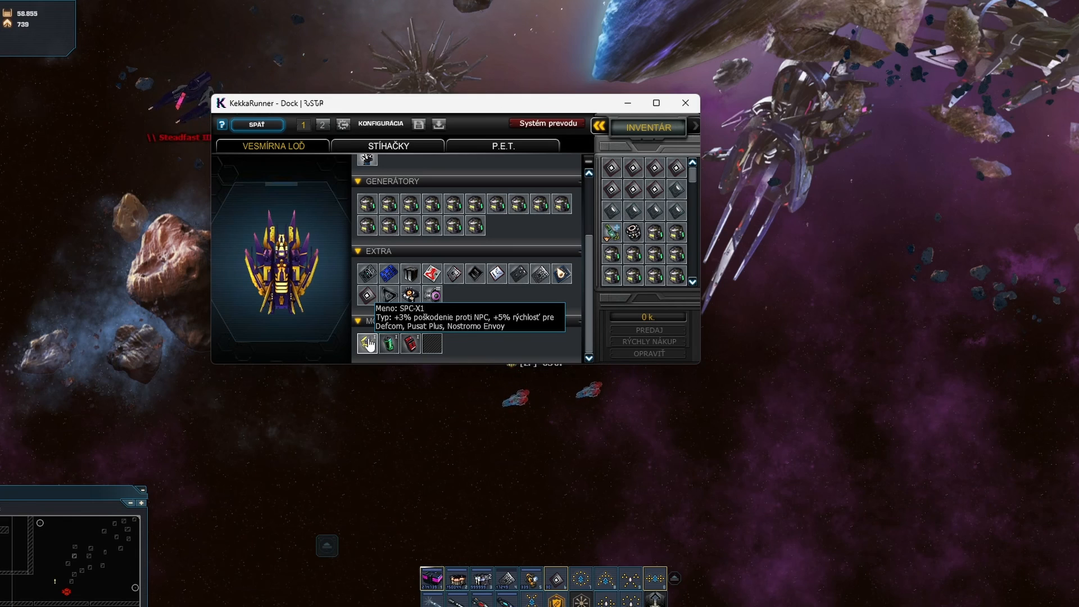
{"action": "mouse_move", "coordinate": [337, 238]}
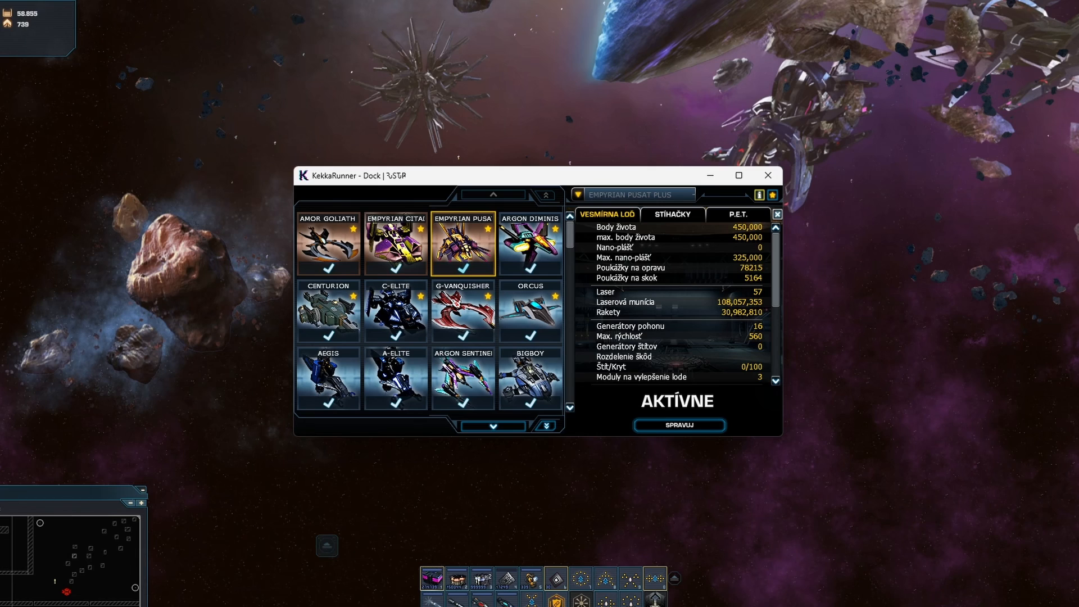
{"action": "mouse_move", "coordinate": [224, 298]}
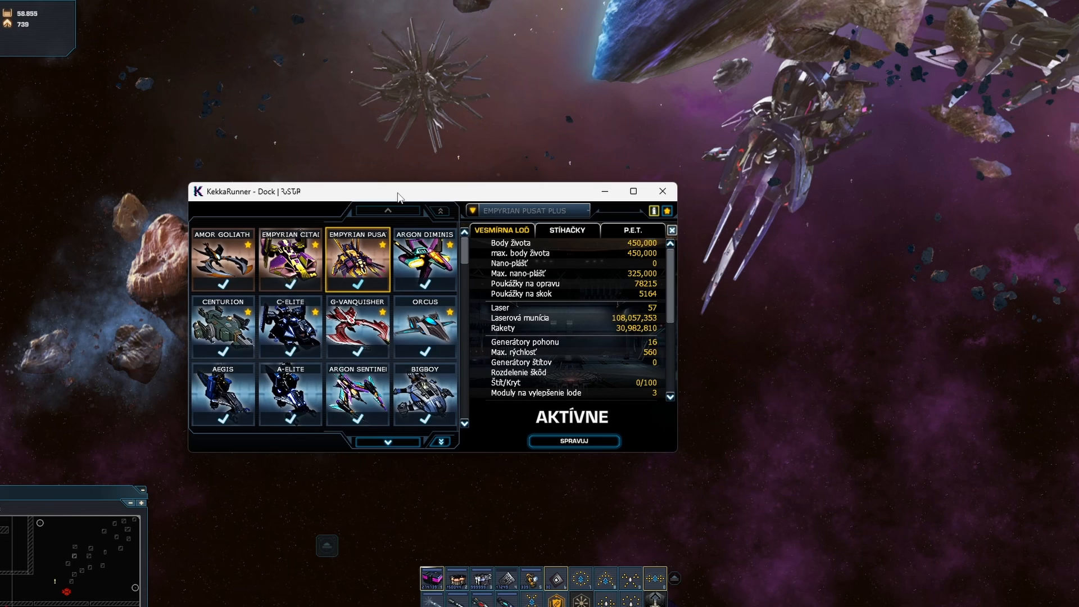
{"action": "mouse_move", "coordinate": [664, 191]}
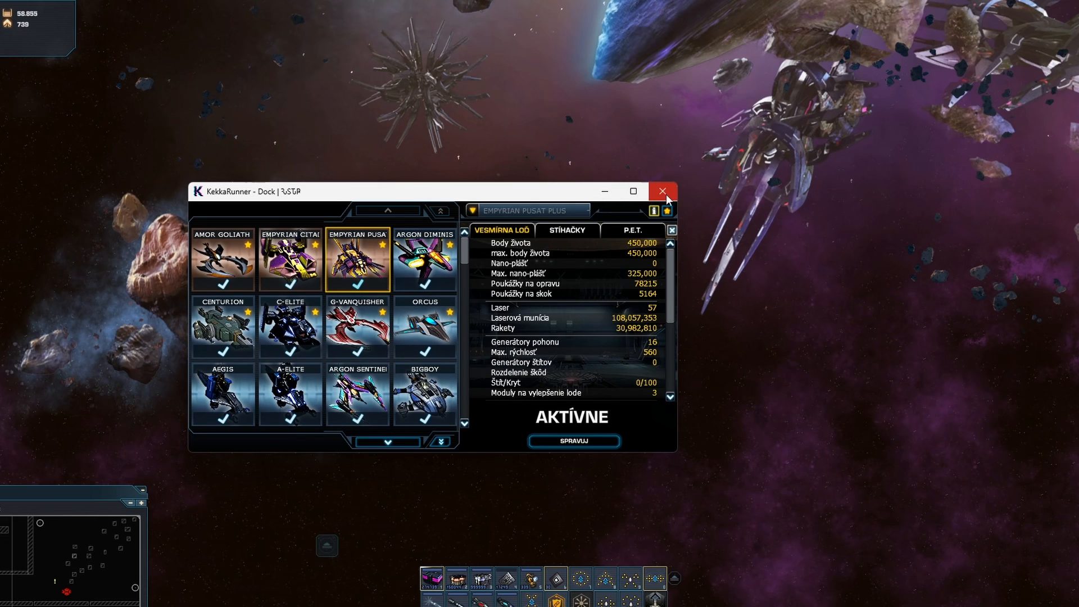
- Close the hangar window after reviewing the Empyrian Pusat Plus stats
{"action": "left_click", "coordinate": [663, 191]}
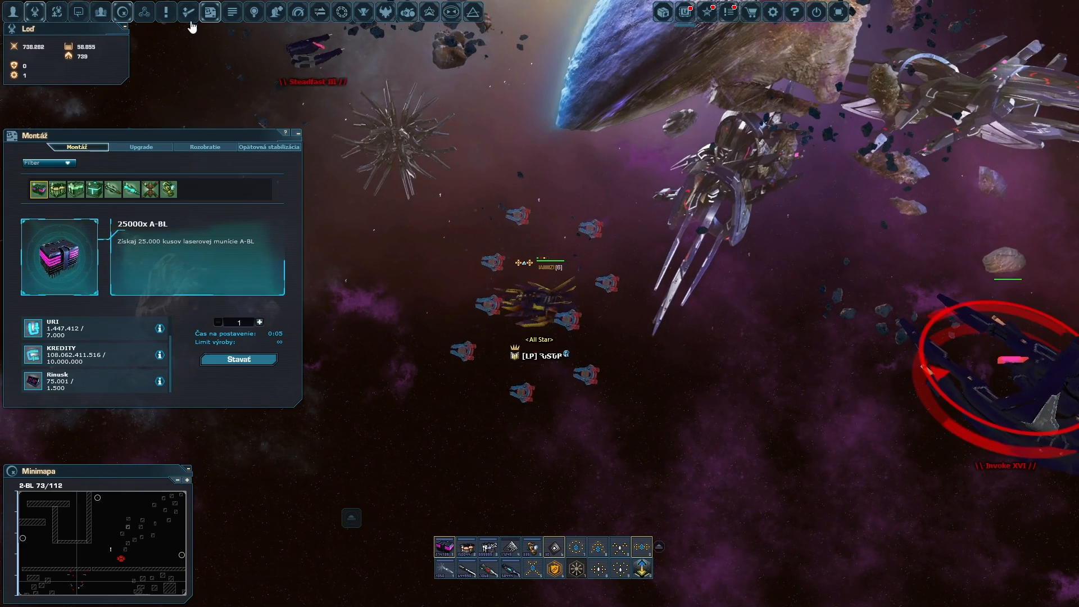
- Show the Zušľachtenie refining window with resource and ammo counts beside the assembly recipe
{"action": "left_click", "coordinate": [210, 11]}
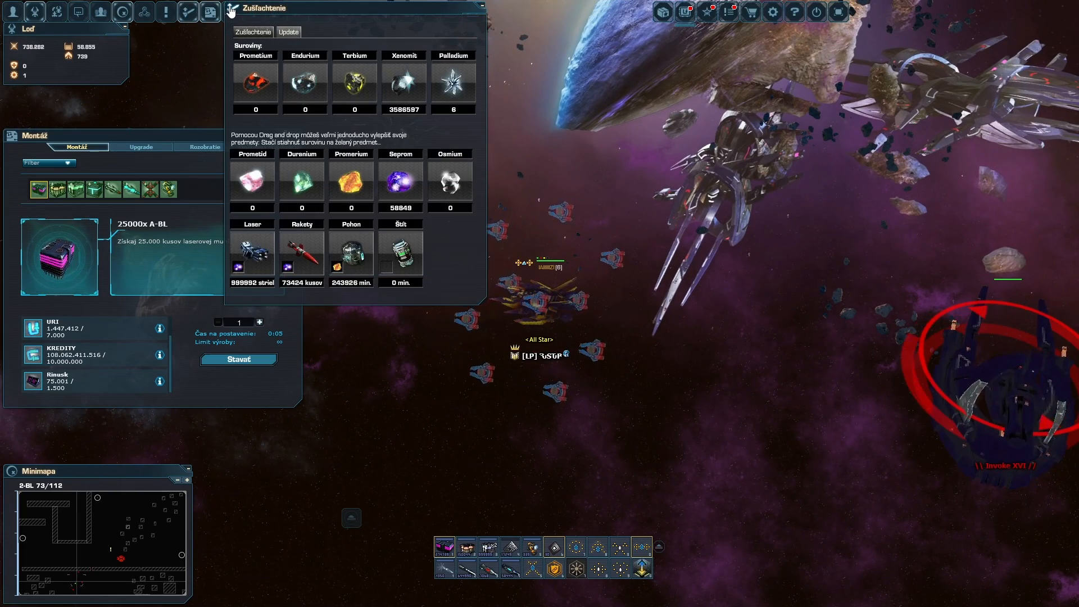